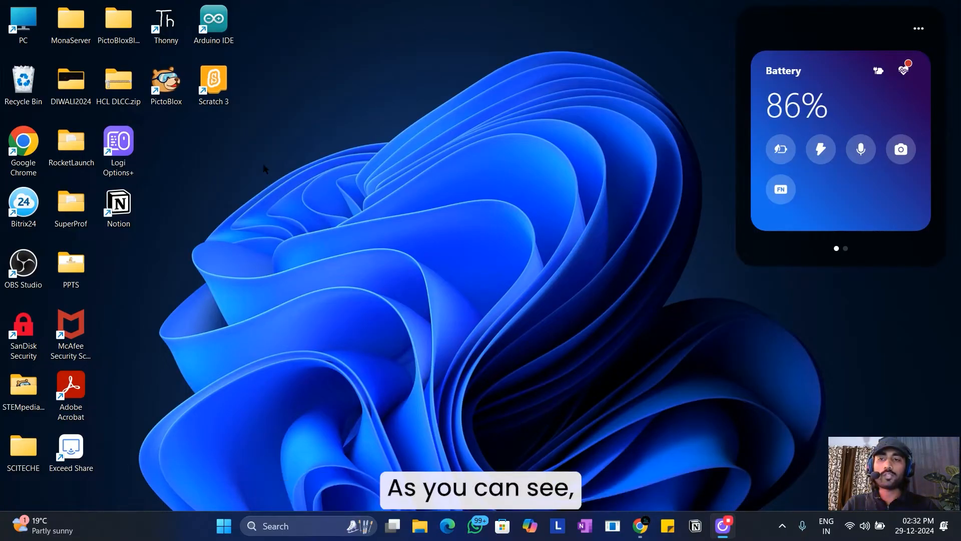
Drag the Scratch 3 and PictoBlox shortcuts to the top middle of the desktop
{"action": "left_click_drag", "start_coordinate": [165, 82], "coordinate": [404, 85]}
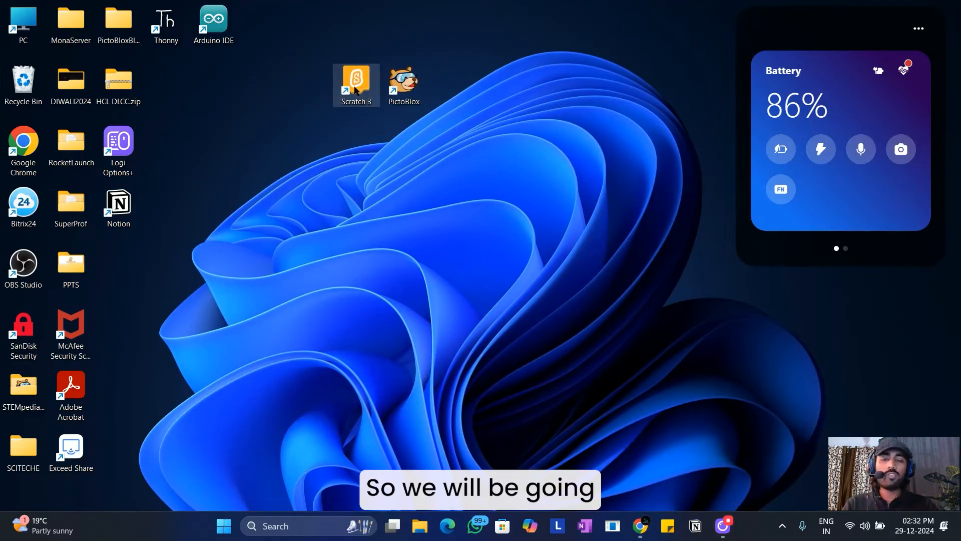
{"action": "mouse_move", "coordinate": [446, 162]}
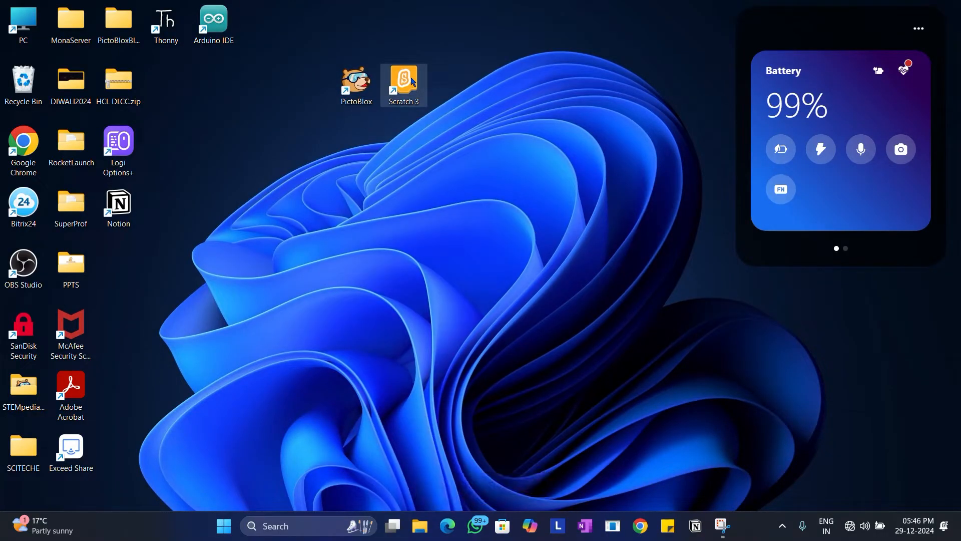
Launch Scratch 3 from its desktop shortcut into a new cat-sprite project
{"action": "double_click", "coordinate": [403, 80]}
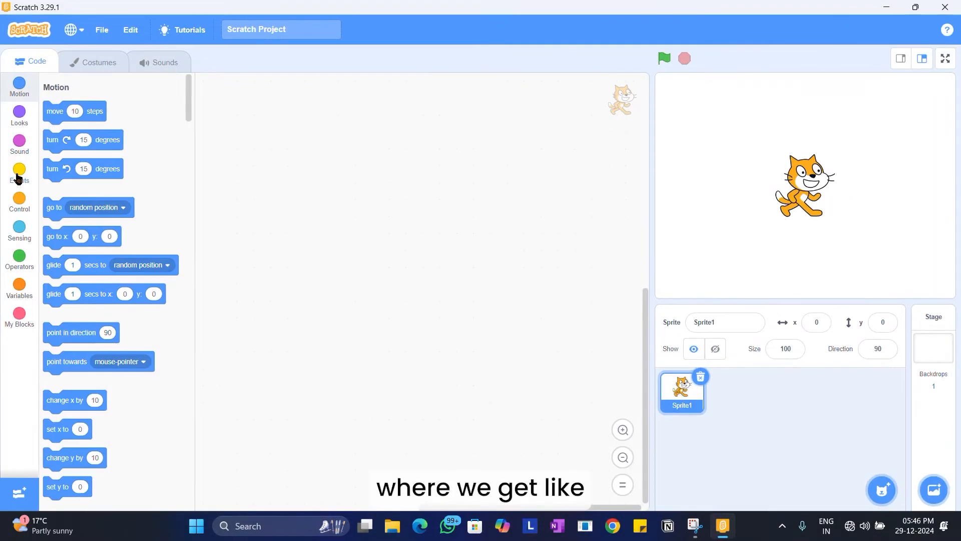
{"action": "mouse_move", "coordinate": [35, 134]}
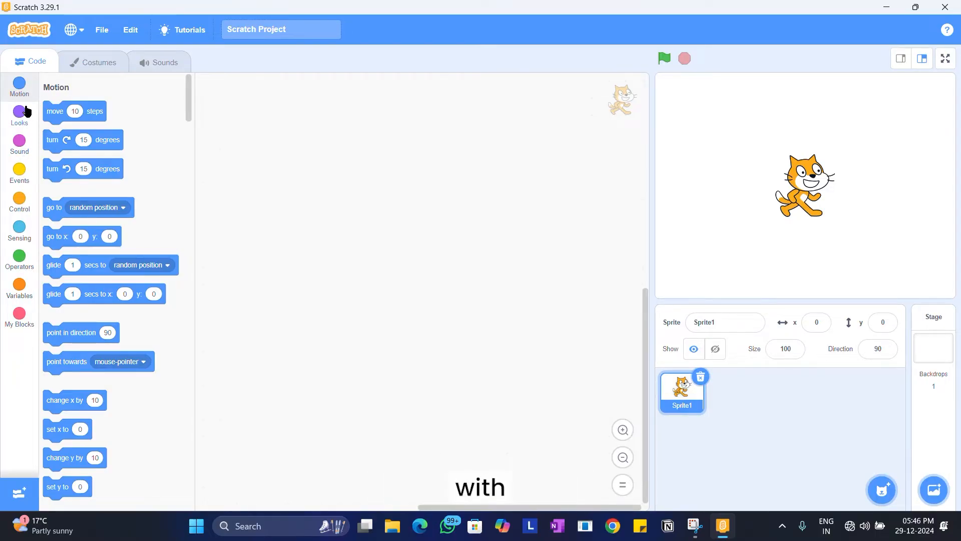
{"action": "mouse_move", "coordinate": [173, 153]}
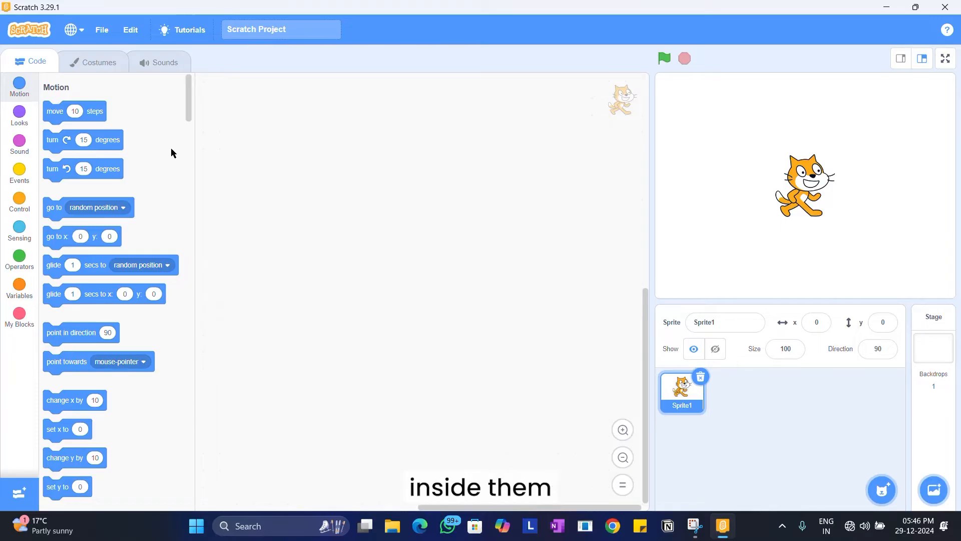
{"action": "mouse_move", "coordinate": [477, 187]}
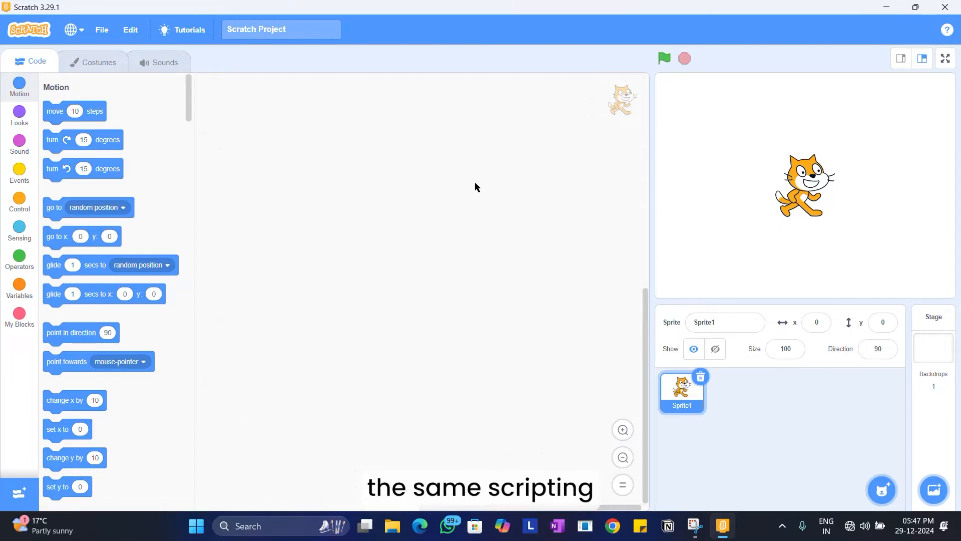
{"action": "mouse_move", "coordinate": [925, 78]}
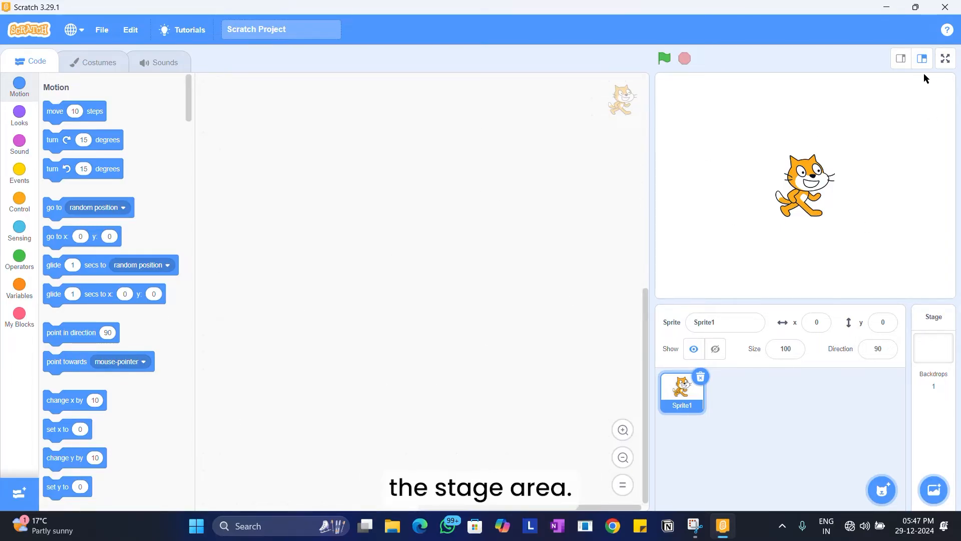
{"action": "mouse_move", "coordinate": [763, 364]}
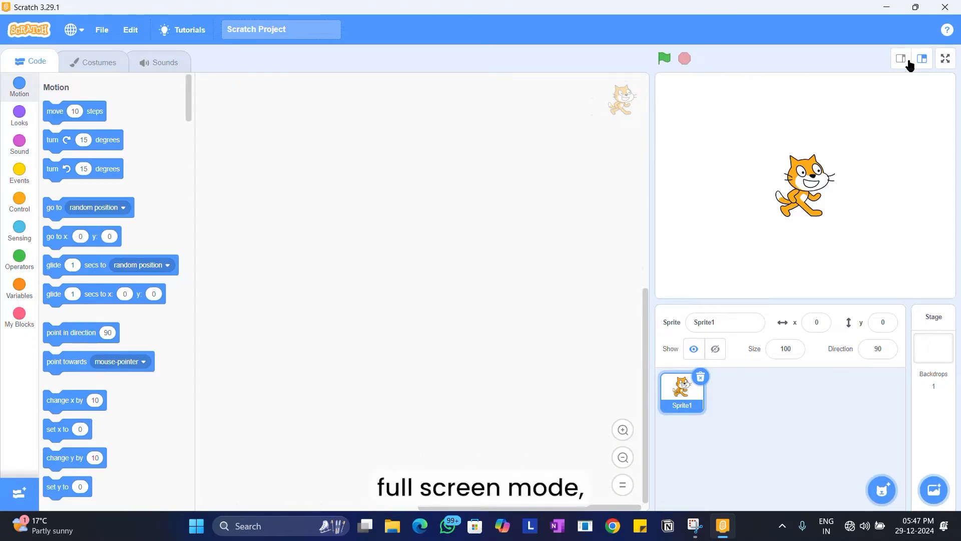
{"action": "mouse_move", "coordinate": [33, 66]}
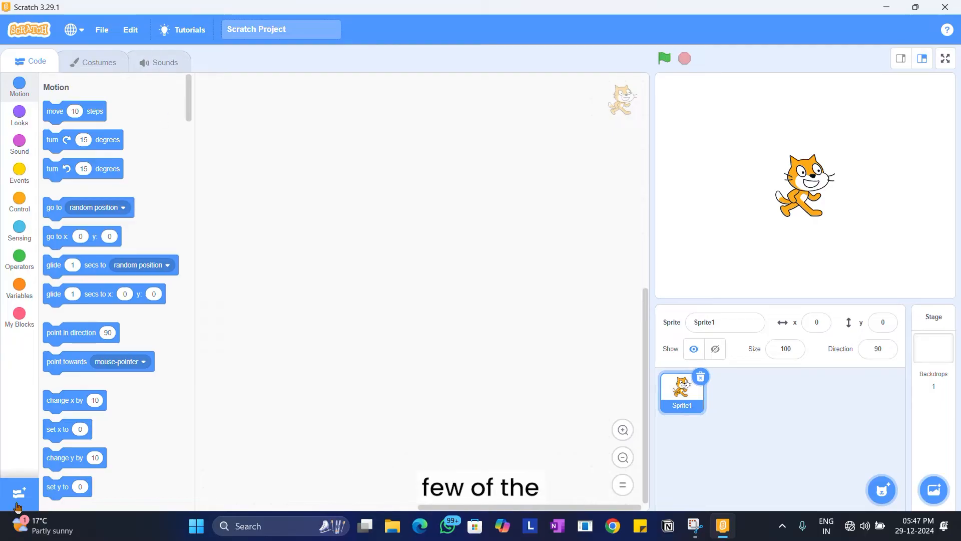
Browse Scratch's extension library and go back to the editor
{"action": "left_click", "coordinate": [19, 496]}
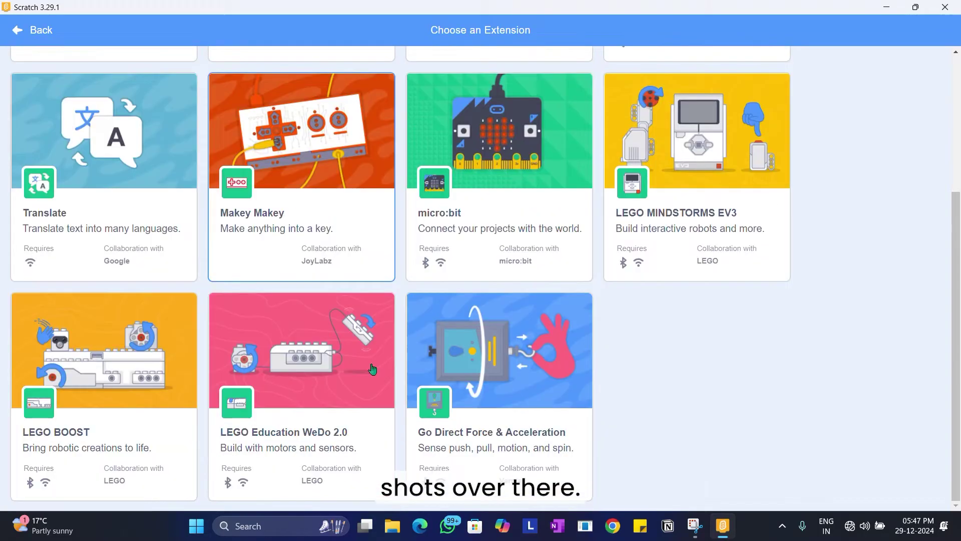
{"action": "scroll", "scroll_direction": "up", "scroll_amount": 3}
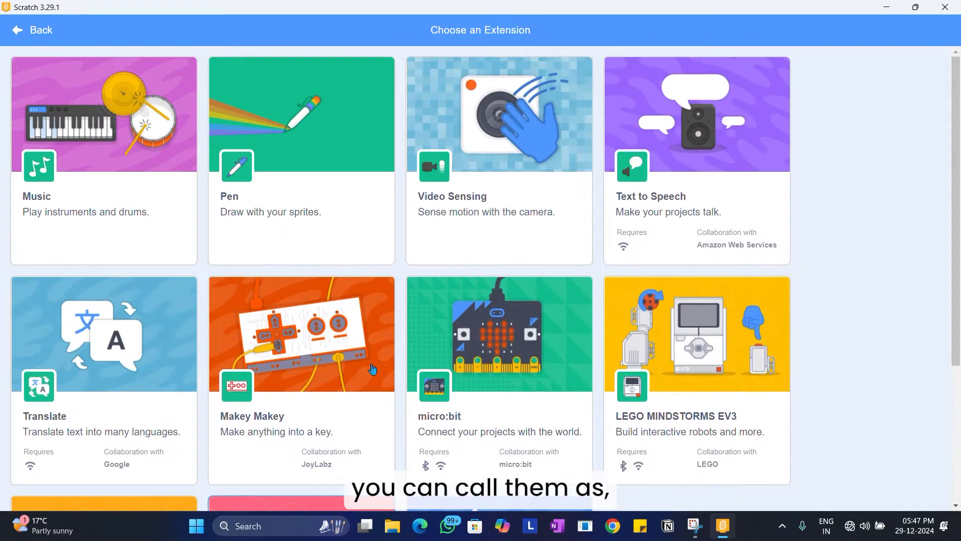
{"action": "scroll", "scroll_direction": "down", "scroll_amount": 3}
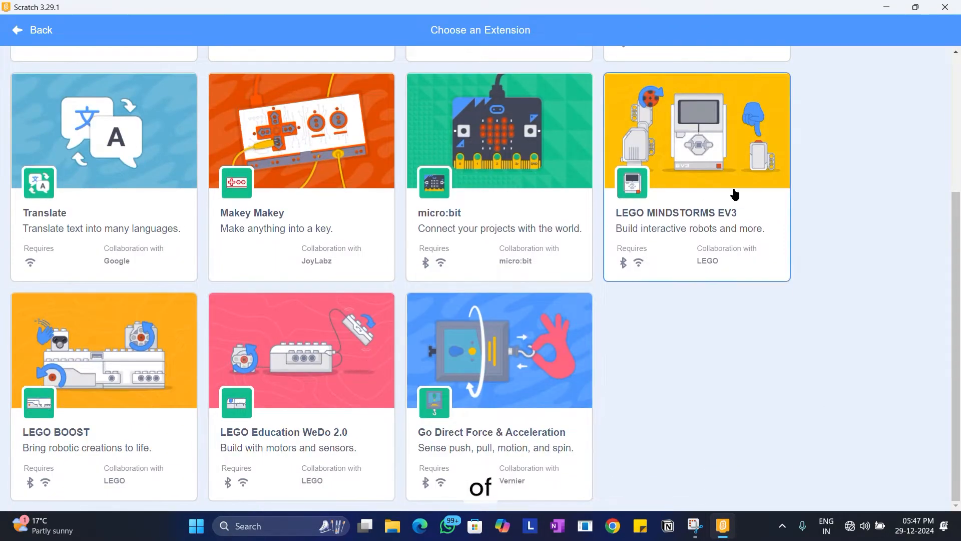
{"action": "scroll", "scroll_direction": "up", "scroll_amount": 3}
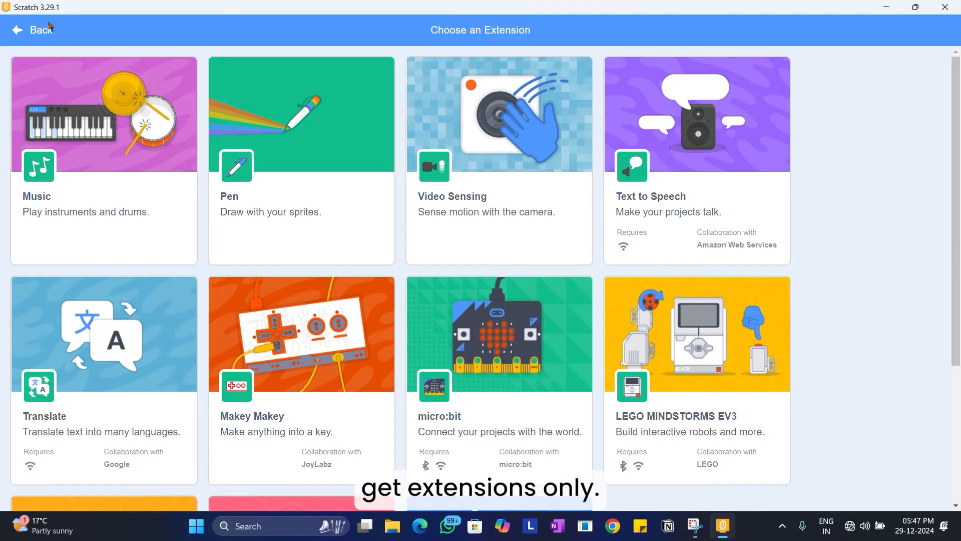
{"action": "left_click", "coordinate": [32, 29]}
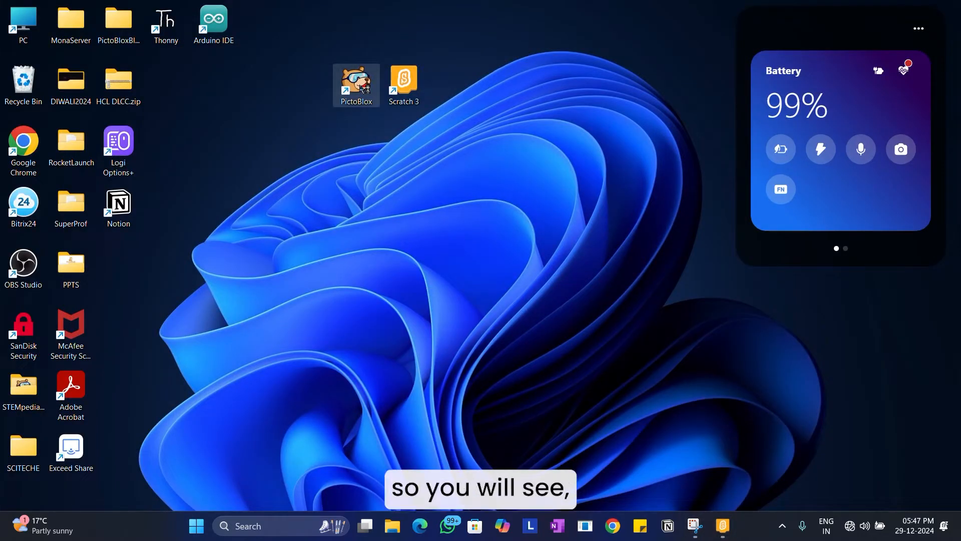
Launch PictoBlox from its shortcut to the 'What would you like to do?' screen
{"action": "double_click", "coordinate": [356, 85]}
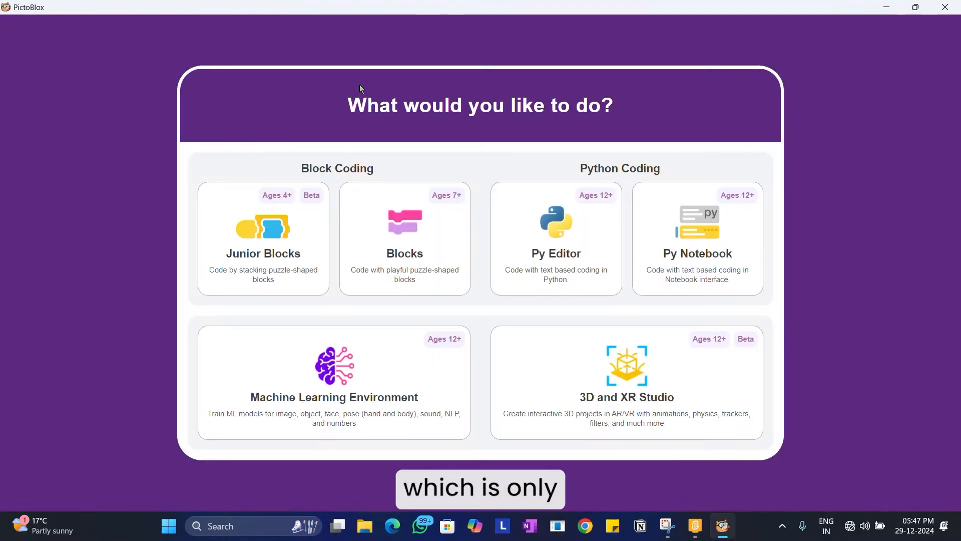
{"action": "mouse_move", "coordinate": [377, 210]}
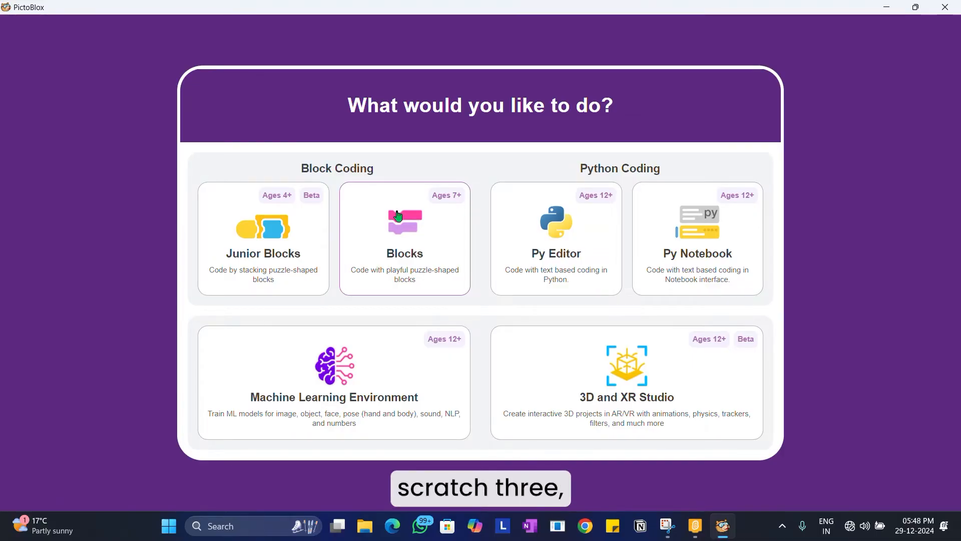
{"action": "mouse_move", "coordinate": [293, 234]}
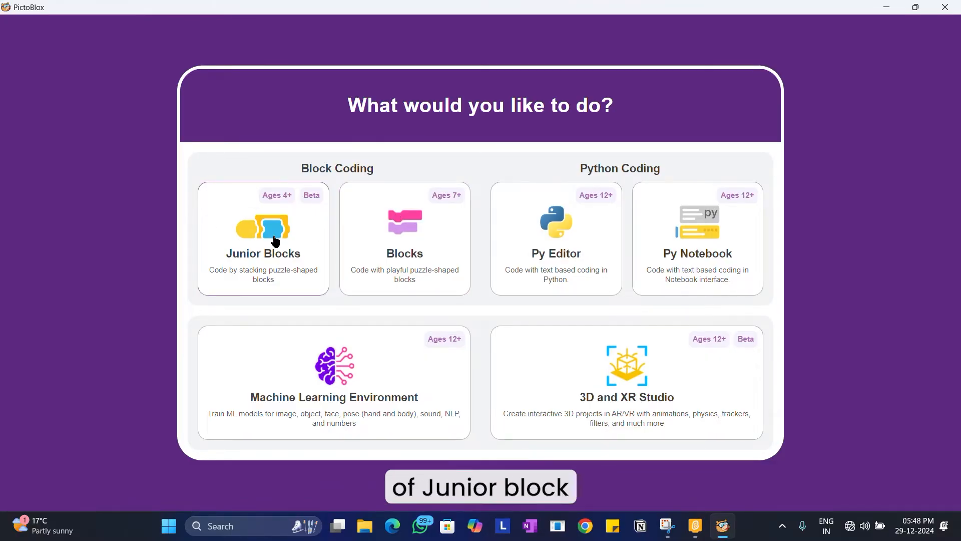
{"action": "mouse_move", "coordinate": [396, 198]}
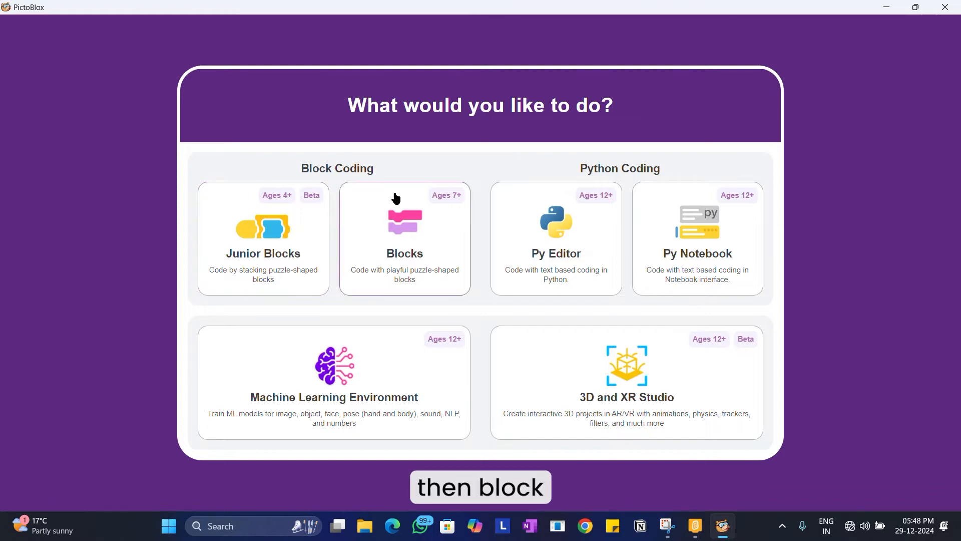
{"action": "mouse_move", "coordinate": [545, 242]}
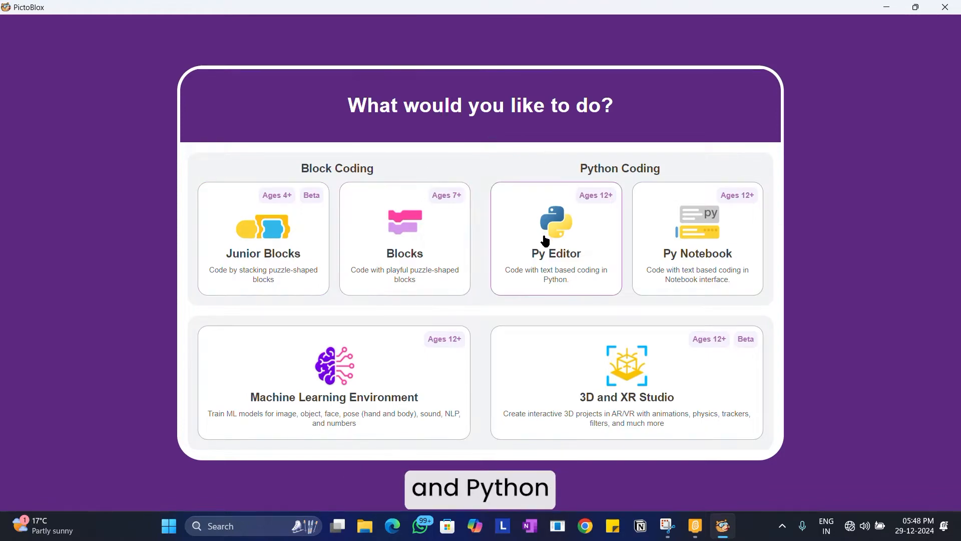
{"action": "mouse_move", "coordinate": [698, 196]}
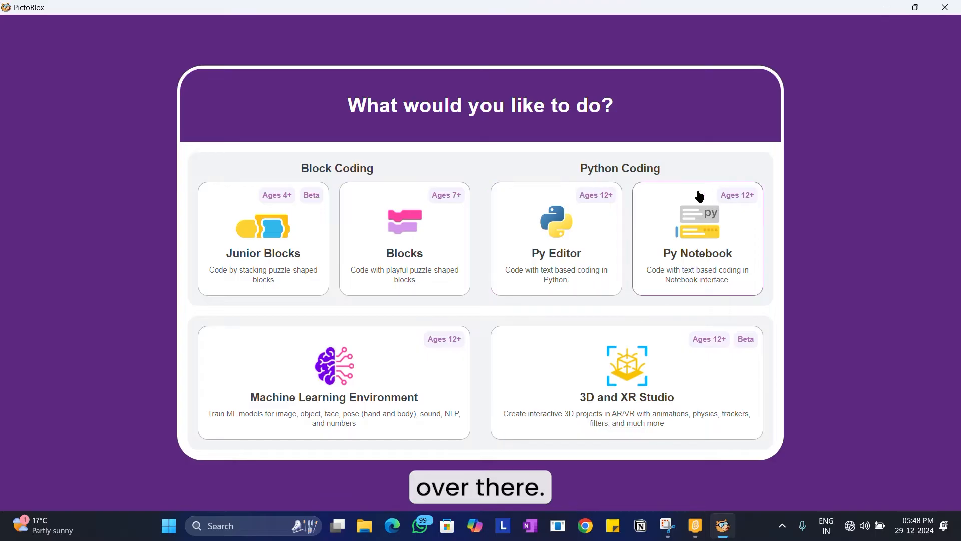
{"action": "mouse_move", "coordinate": [334, 416]}
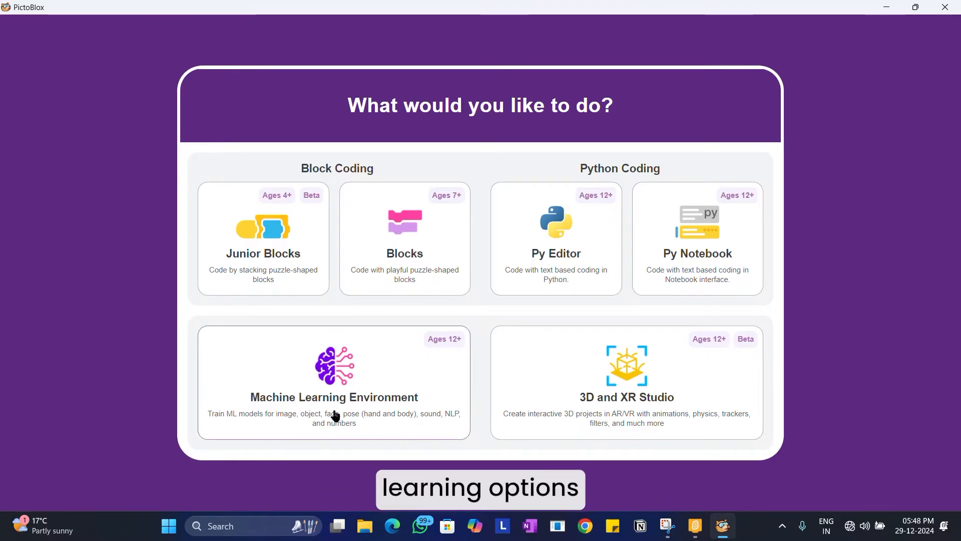
{"action": "mouse_move", "coordinate": [620, 404]}
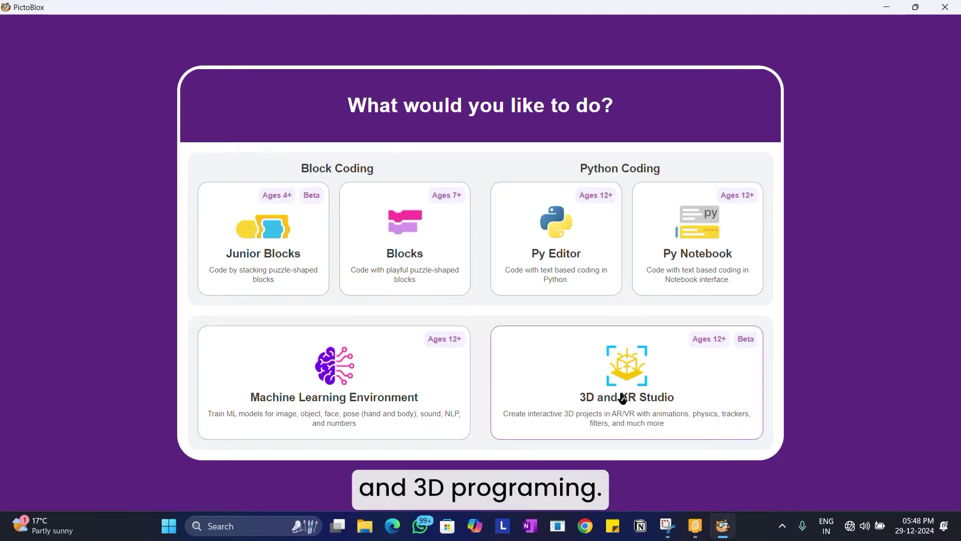
{"action": "mouse_move", "coordinate": [441, 259]}
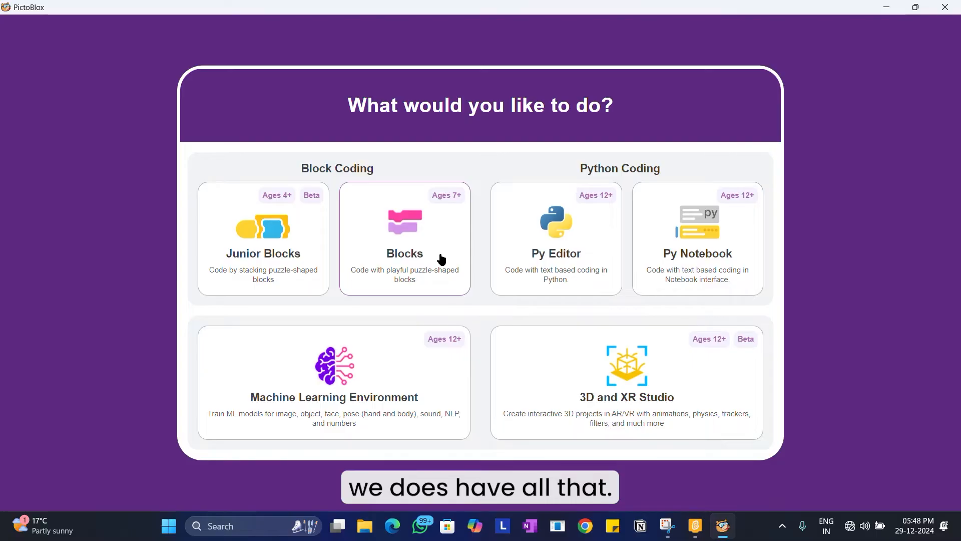
Choose the Blocks mode on PictoBlox's start screen to open the block editor
{"action": "left_click", "coordinate": [404, 239]}
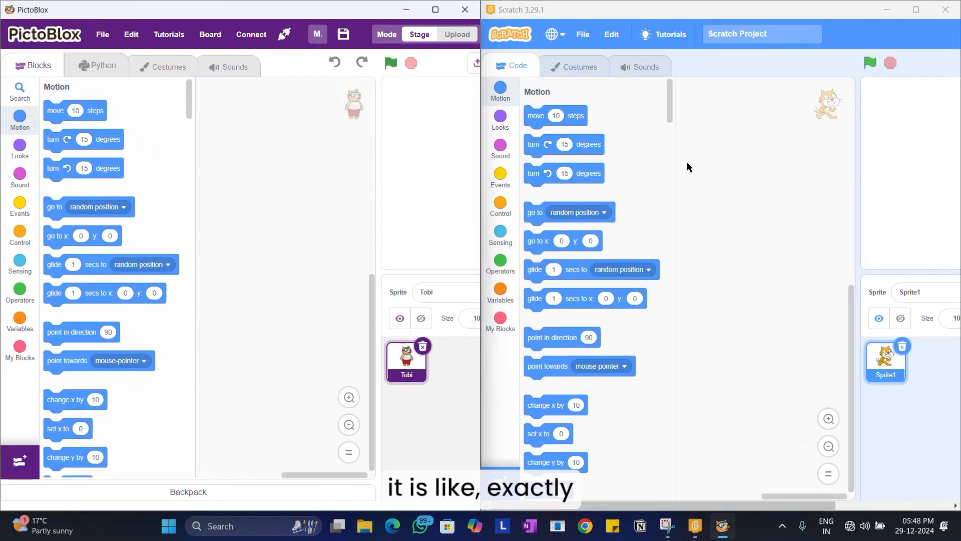
{"action": "mouse_move", "coordinate": [104, 182]}
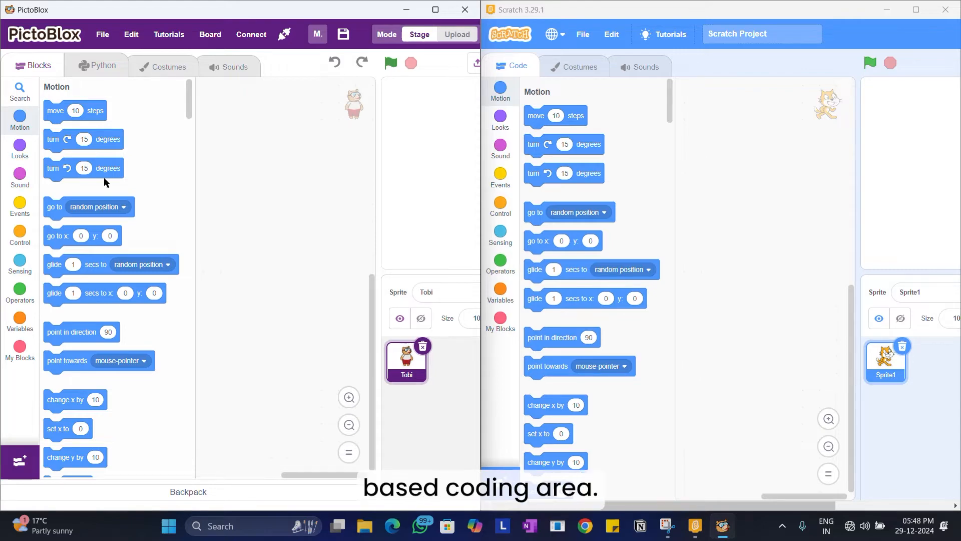
{"action": "mouse_move", "coordinate": [145, 365]}
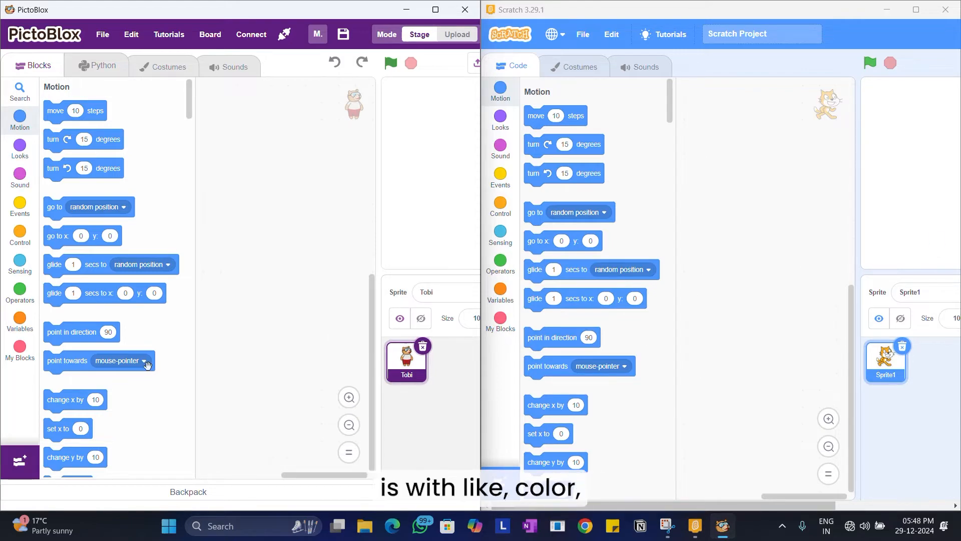
{"action": "mouse_move", "coordinate": [661, 95]}
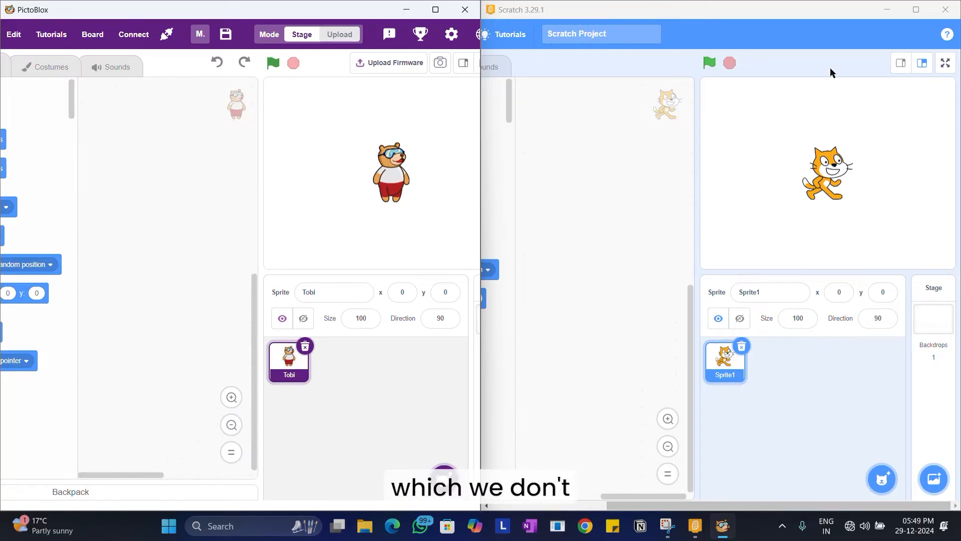
{"action": "mouse_move", "coordinate": [856, 66]}
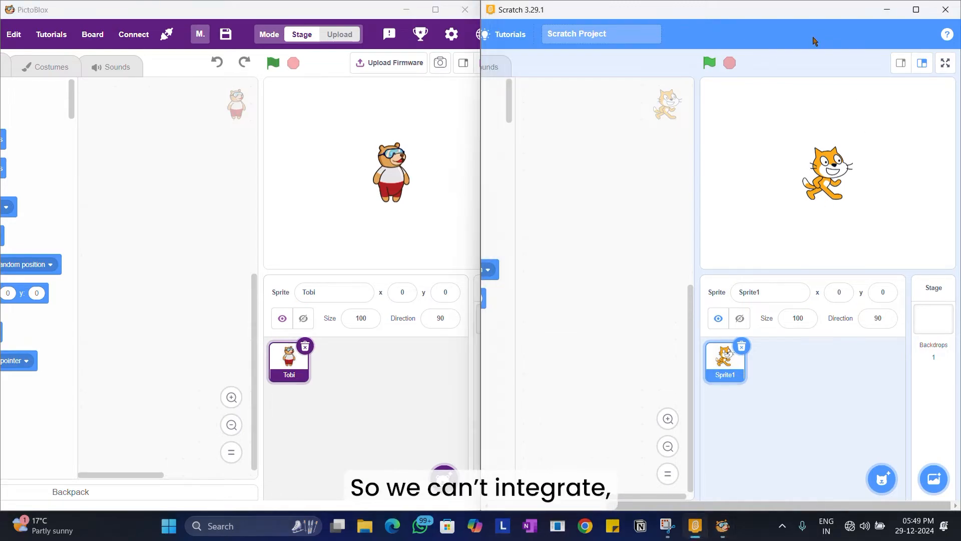
{"action": "mouse_move", "coordinate": [844, 90]}
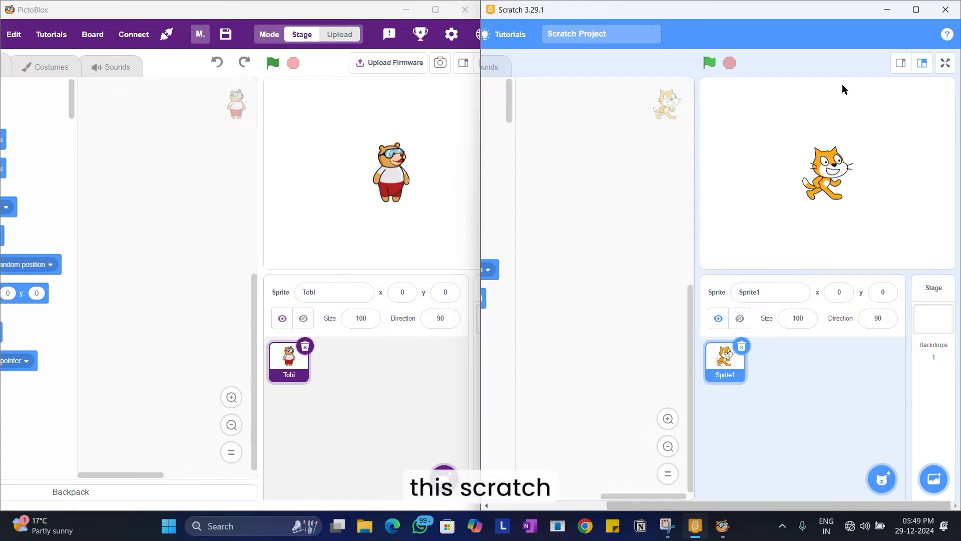
{"action": "mouse_move", "coordinate": [731, 43]}
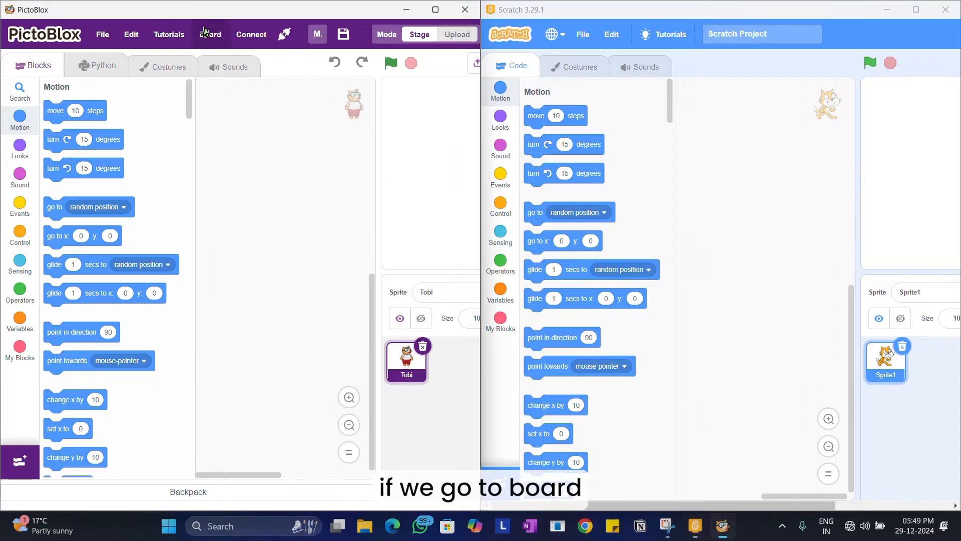
{"action": "left_click", "coordinate": [210, 34]}
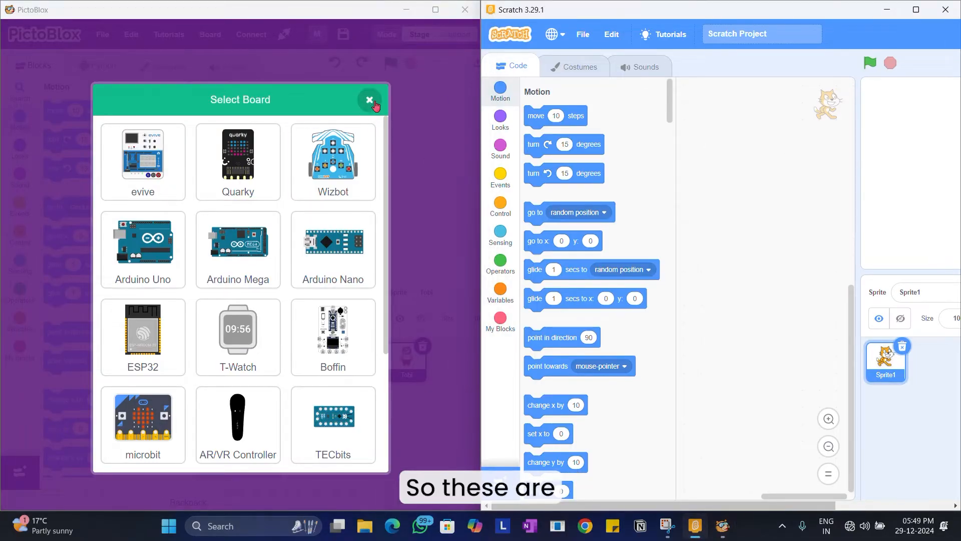
{"action": "left_click", "coordinate": [368, 100]}
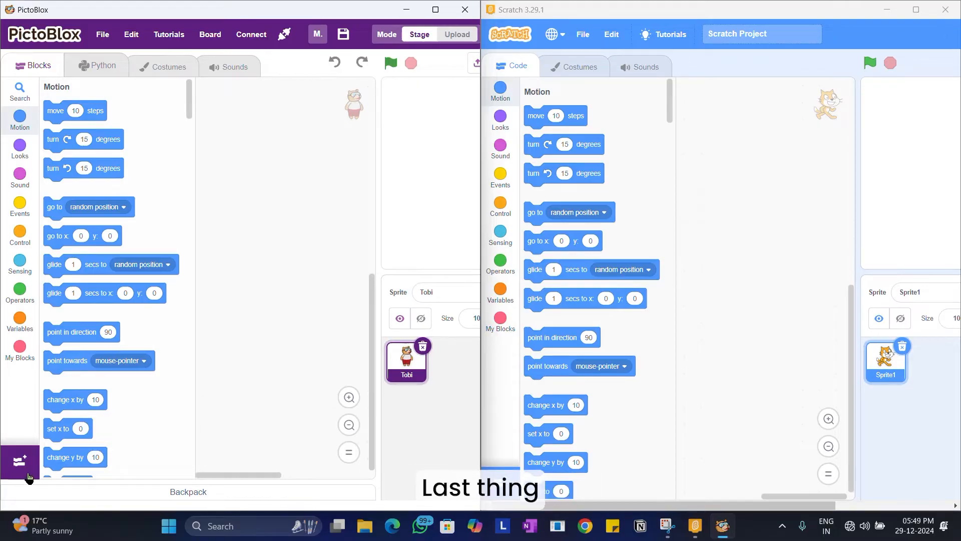
Browse PictoBlox extensions like Face Detection and Machine Learning Environment, then return to Blocks
{"action": "left_click", "coordinate": [19, 460]}
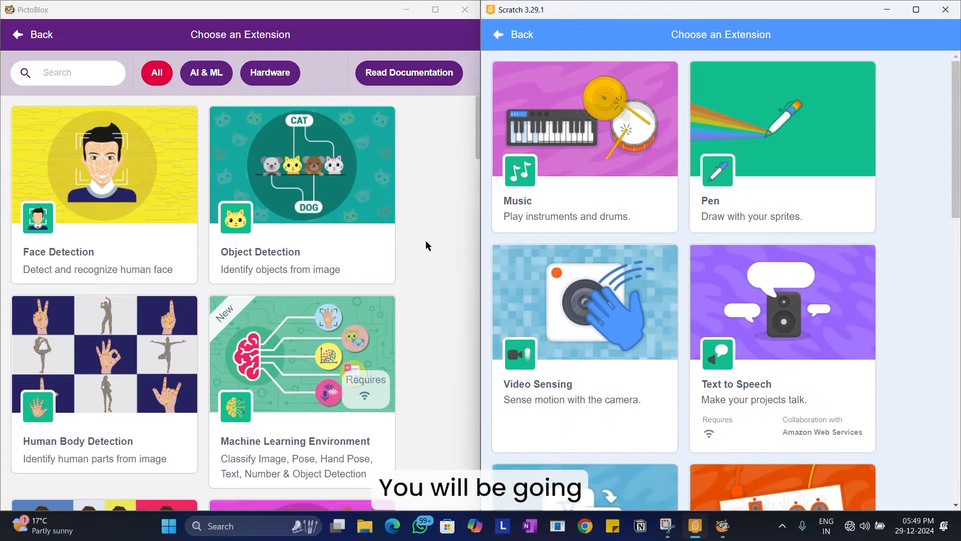
{"action": "scroll", "scroll_direction": "down", "scroll_amount": 3}
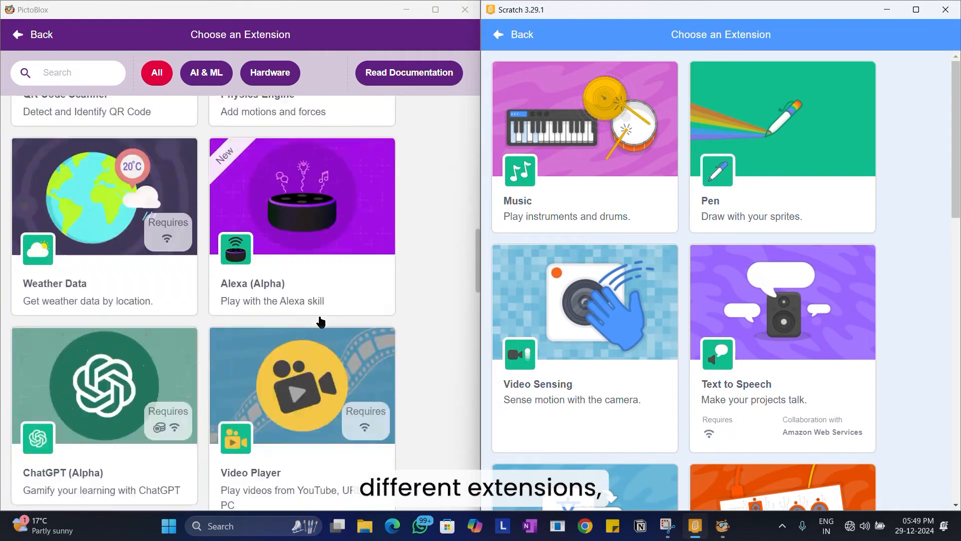
{"action": "scroll", "scroll_direction": "up", "scroll_amount": 3}
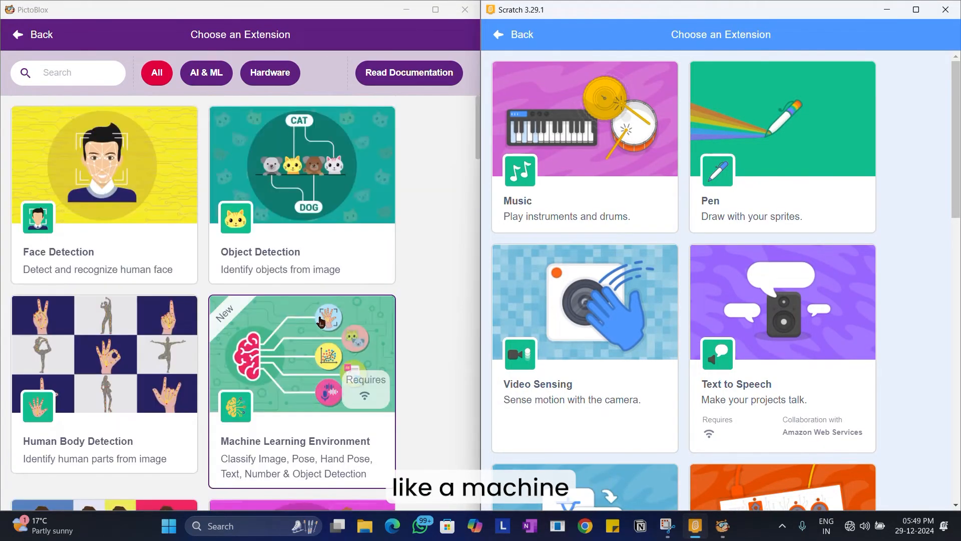
{"action": "scroll", "scroll_direction": "down", "scroll_amount": 3}
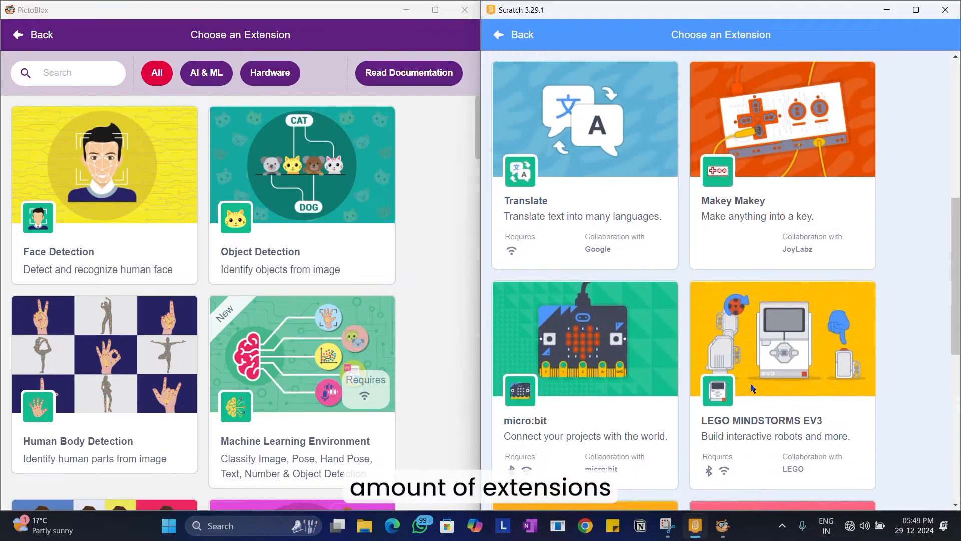
{"action": "scroll", "scroll_direction": "up", "scroll_amount": 3}
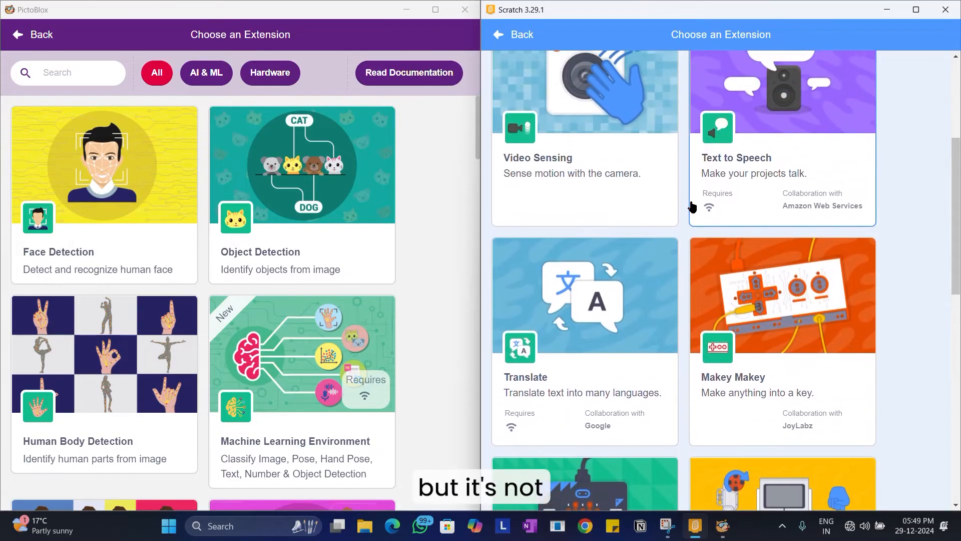
{"action": "scroll", "scroll_direction": "up", "scroll_amount": 3}
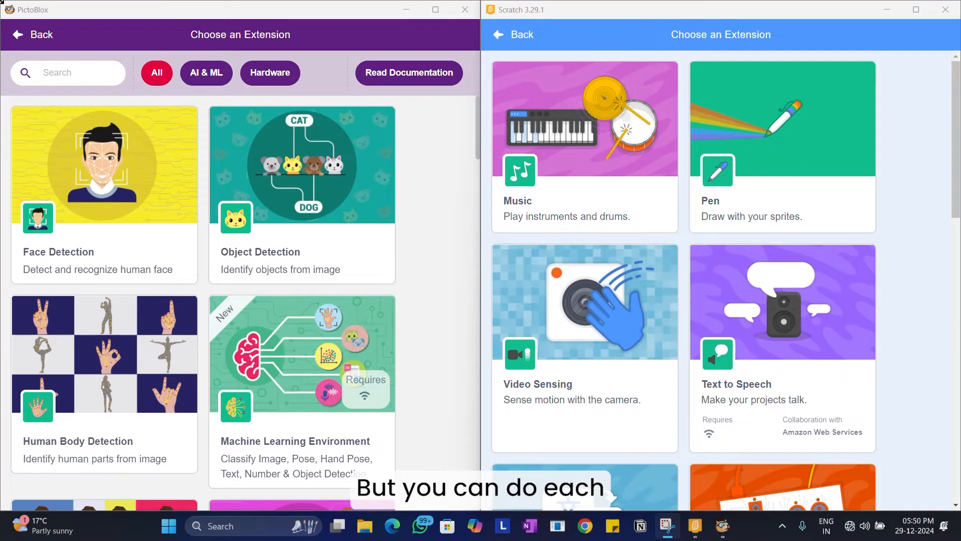
{"action": "left_click", "coordinate": [32, 35]}
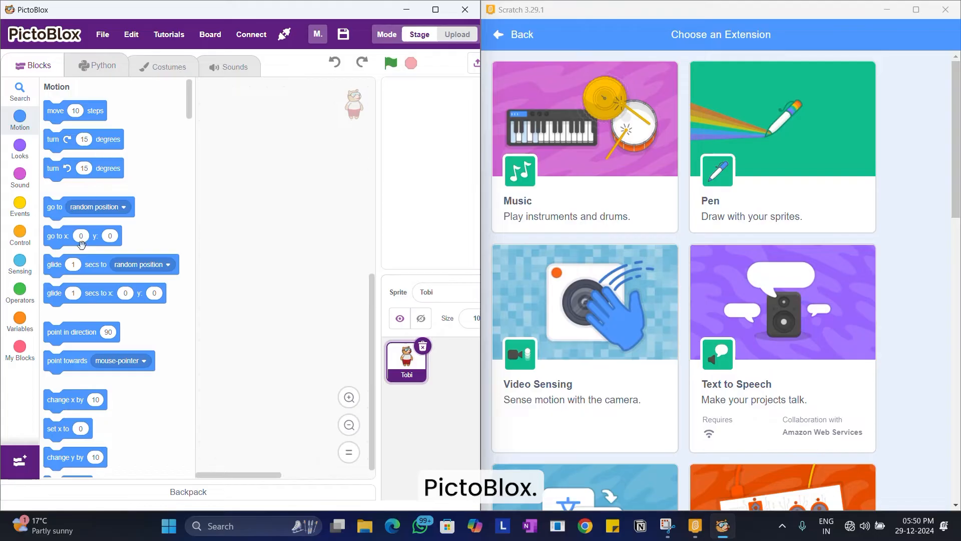
{"action": "mouse_move", "coordinate": [63, 300]}
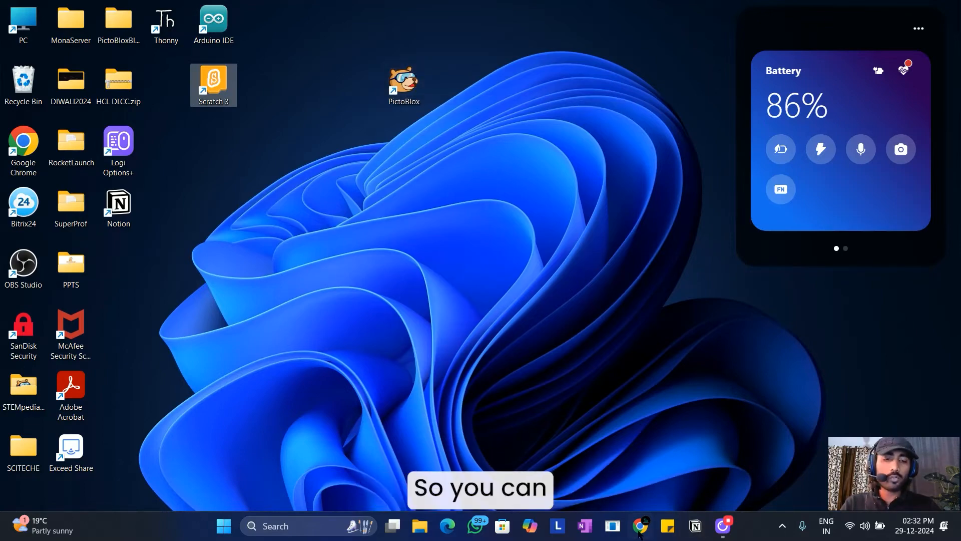
In maximised Chrome, search 'download pictoblox' and open the STEMpedia download result
{"action": "left_click", "coordinate": [639, 526]}
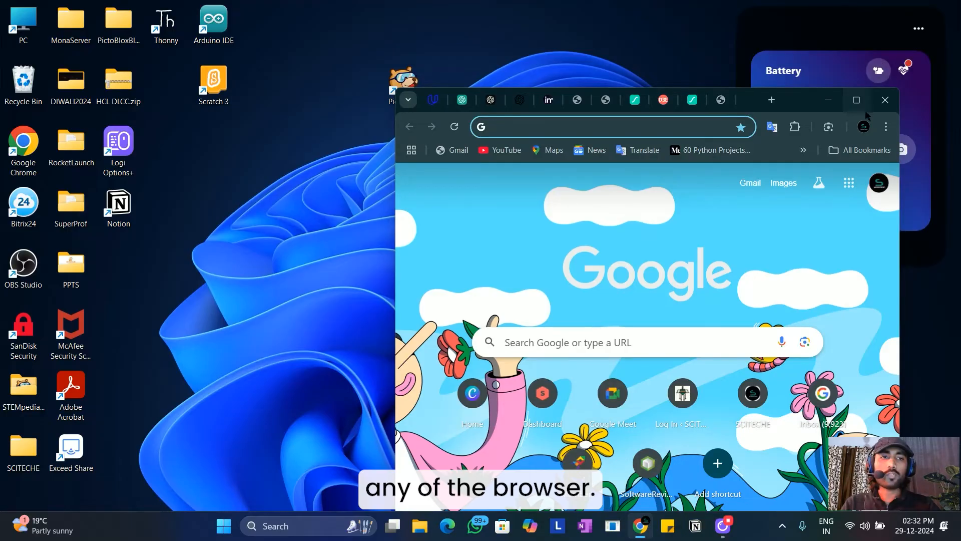
{"action": "left_click", "coordinate": [856, 99]}
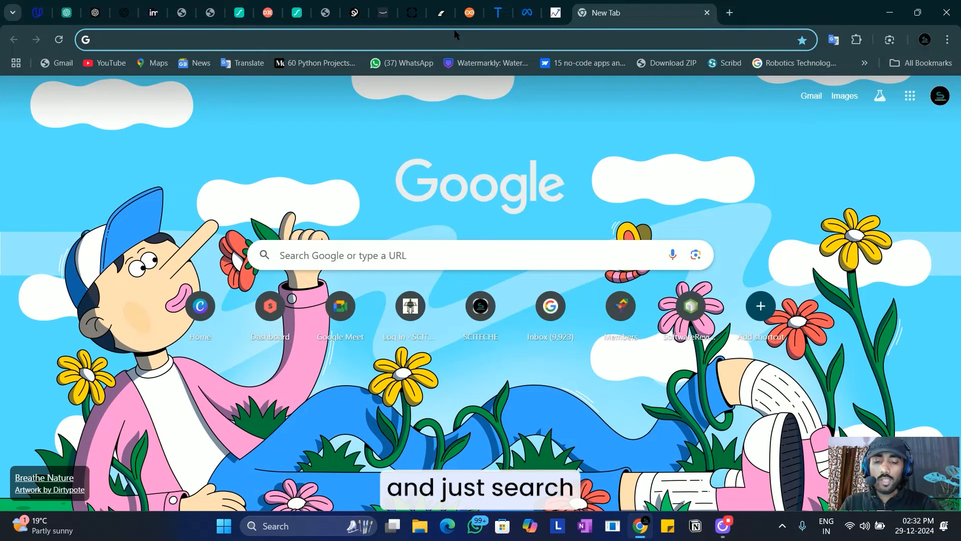
{"action": "type", "text": "Download pictoblox"}
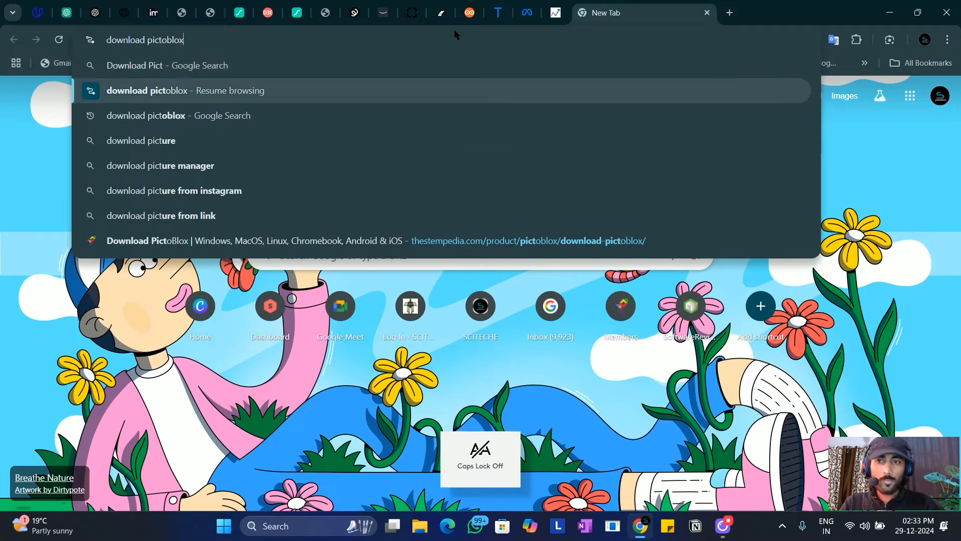
{"action": "key", "text": "Return"}
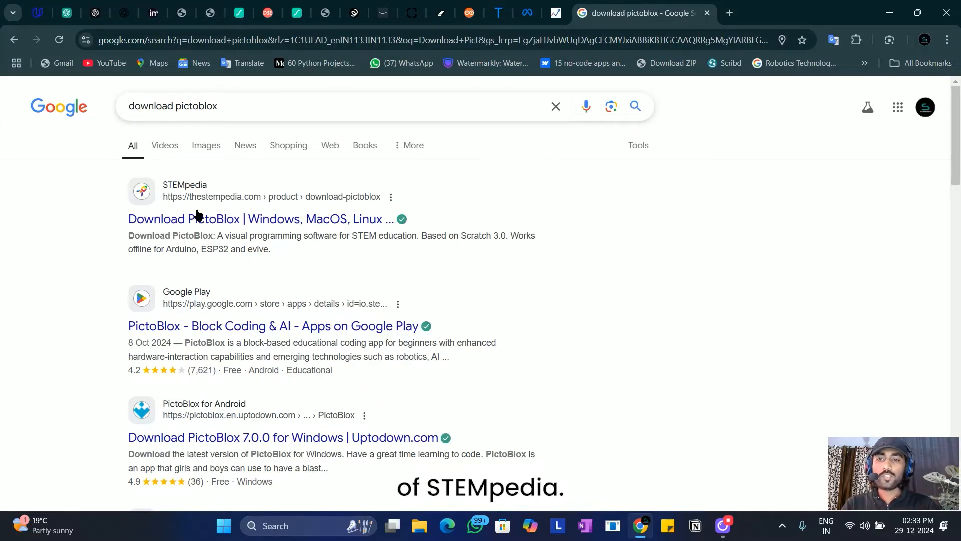
{"action": "mouse_move", "coordinate": [245, 219]}
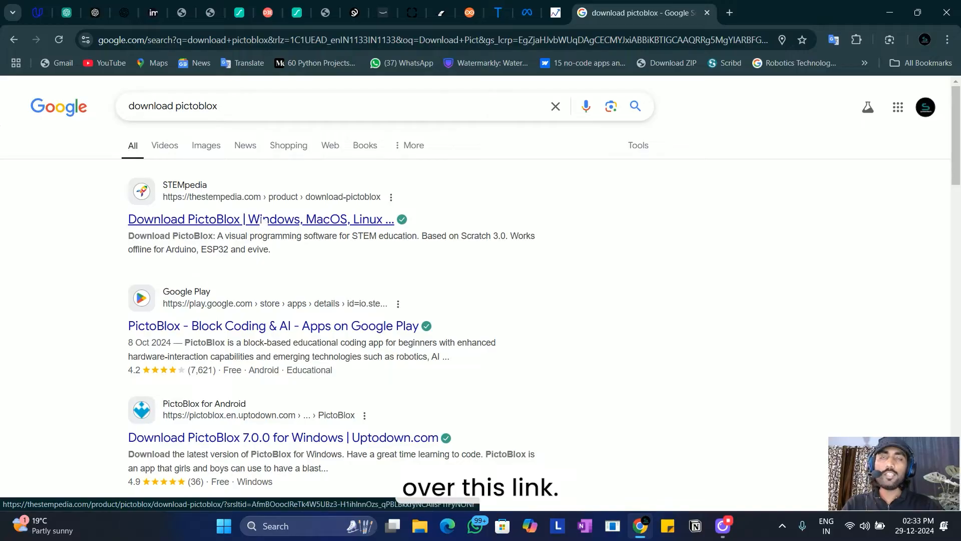
{"action": "left_click", "coordinate": [260, 219]}
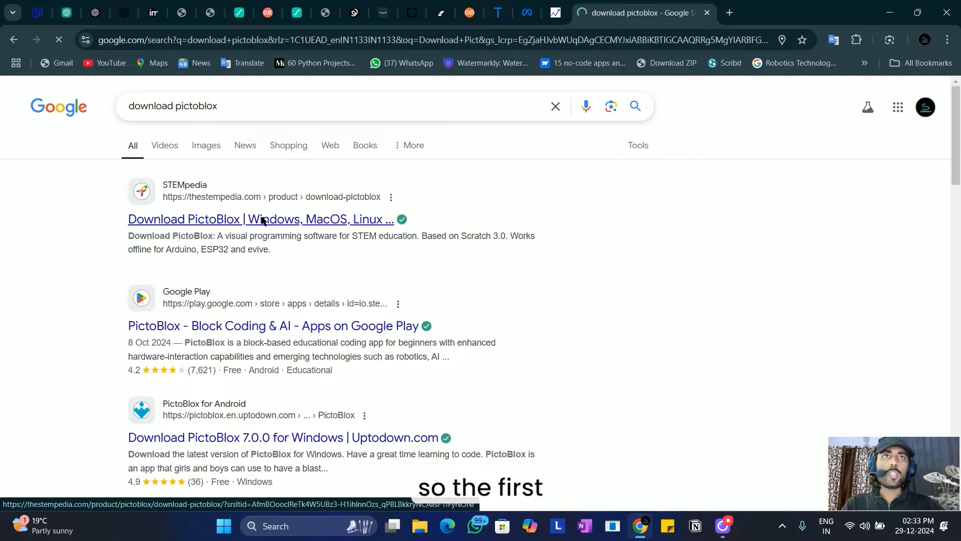
{"action": "left_click", "coordinate": [260, 219]}
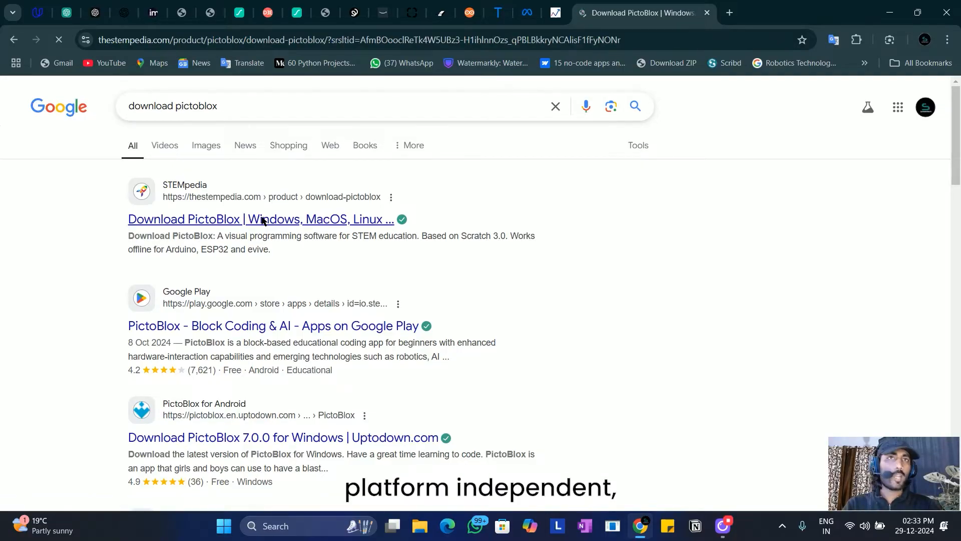
Scroll down the STEMpedia page and show the Windows installer options
{"action": "left_click", "coordinate": [260, 219]}
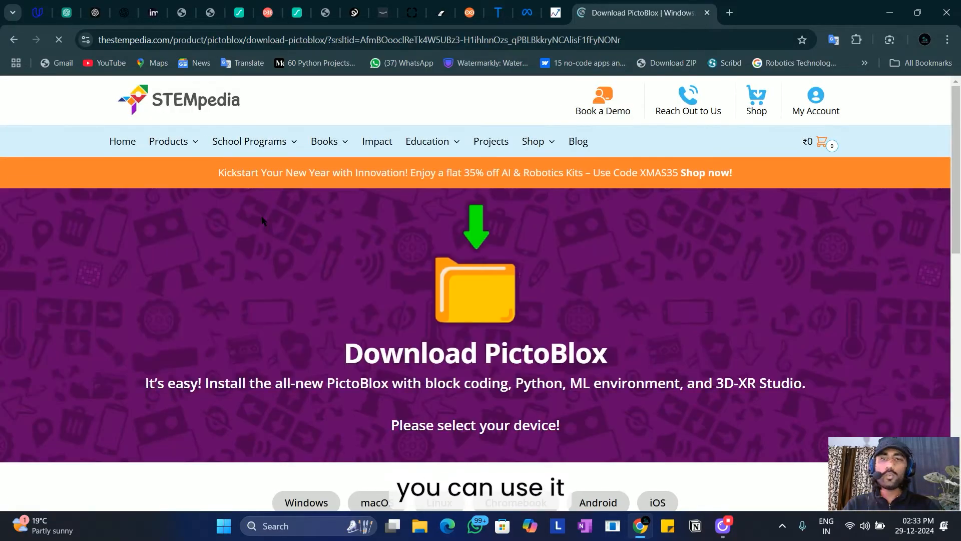
{"action": "scroll", "scroll_direction": "down", "scroll_amount": 3}
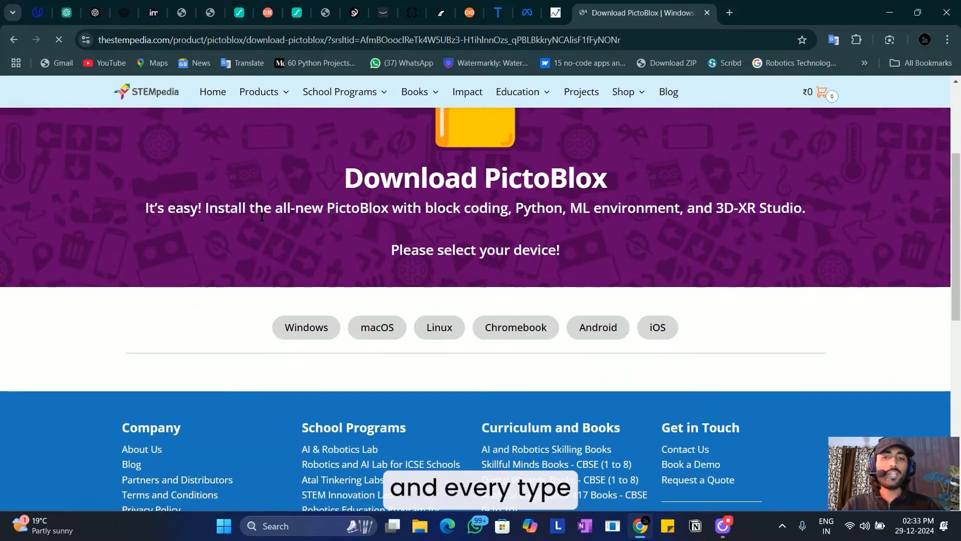
{"action": "left_click", "coordinate": [306, 327]}
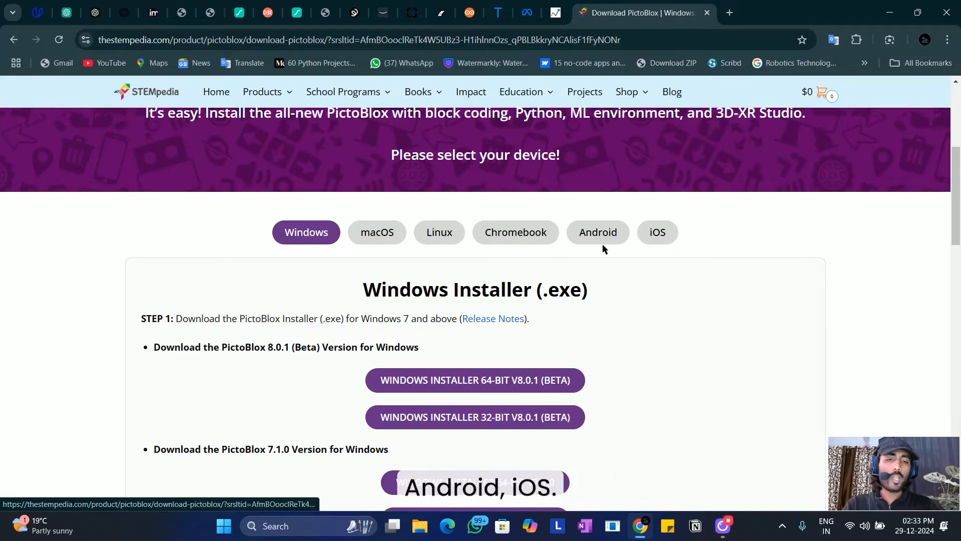
{"action": "scroll", "scroll_direction": "down", "scroll_amount": 3}
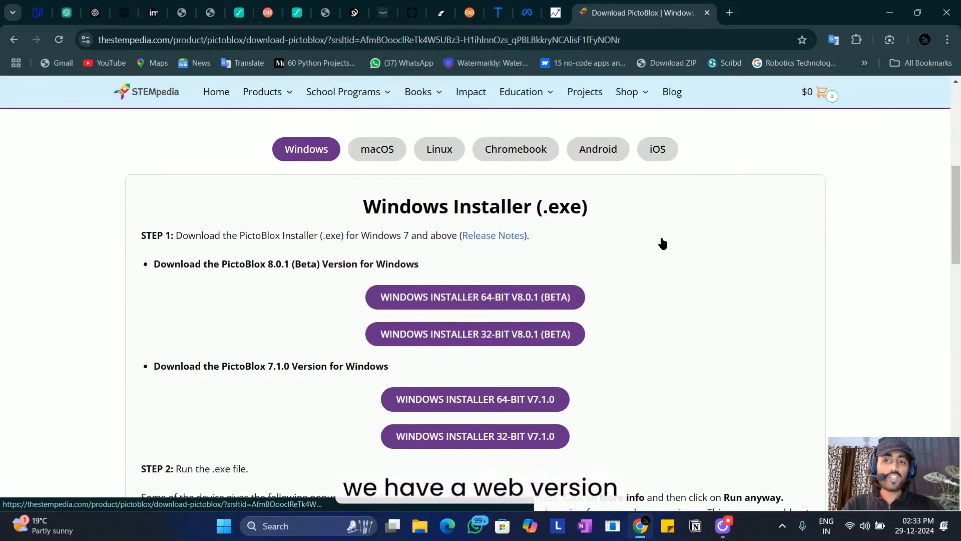
{"action": "scroll", "scroll_direction": "down", "scroll_amount": 3}
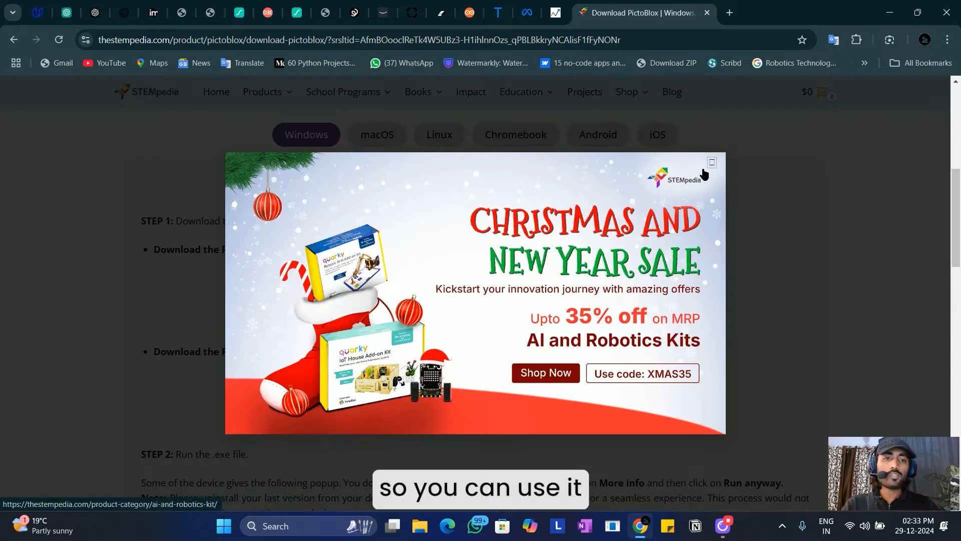
Dismiss the Christmas sale popup and scroll to the 8.0.1 beta and 7.1.0 installers
{"action": "left_click", "coordinate": [710, 161]}
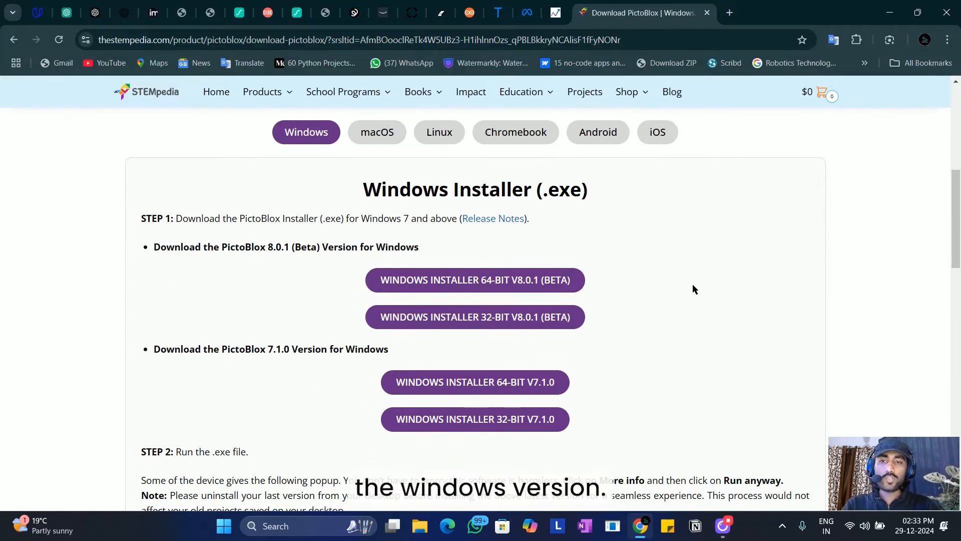
{"action": "scroll", "scroll_direction": "down", "scroll_amount": 3}
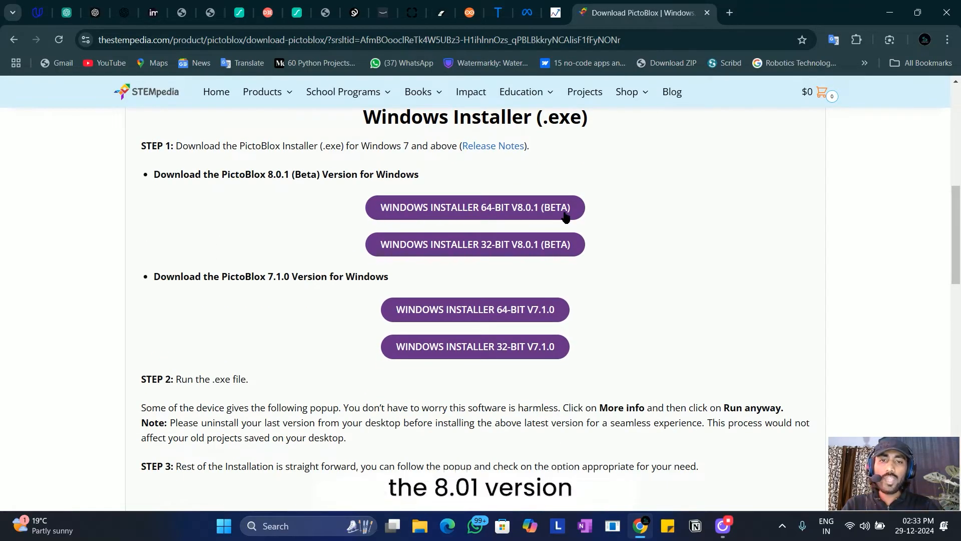
{"action": "left_click", "coordinate": [474, 207]}
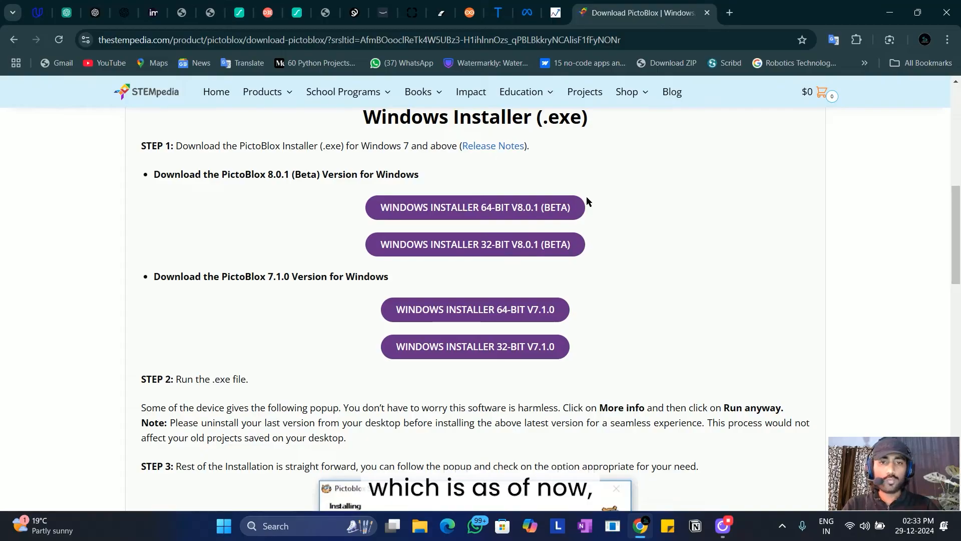
{"action": "mouse_move", "coordinate": [617, 205]}
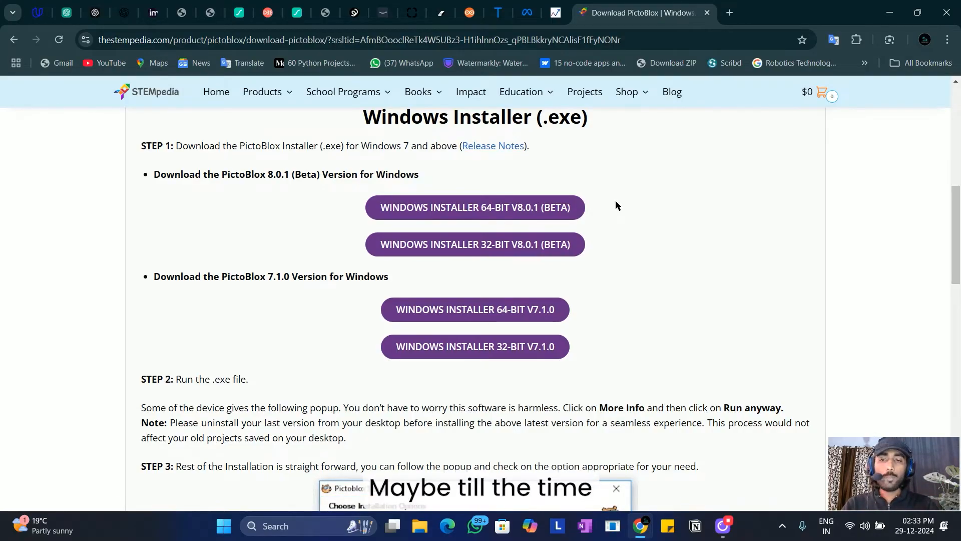
{"action": "scroll", "scroll_direction": "up", "scroll_amount": 3}
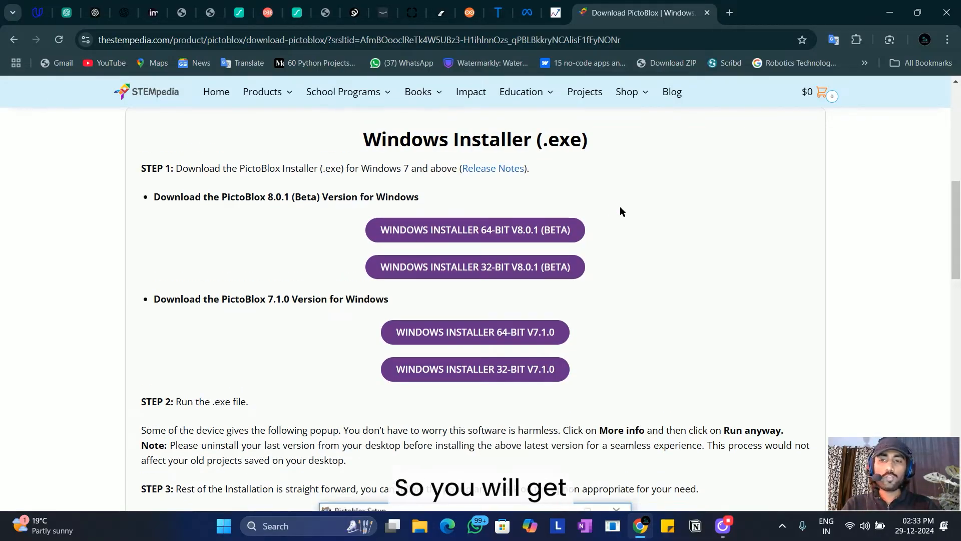
{"action": "scroll", "scroll_direction": "up", "scroll_amount": 3}
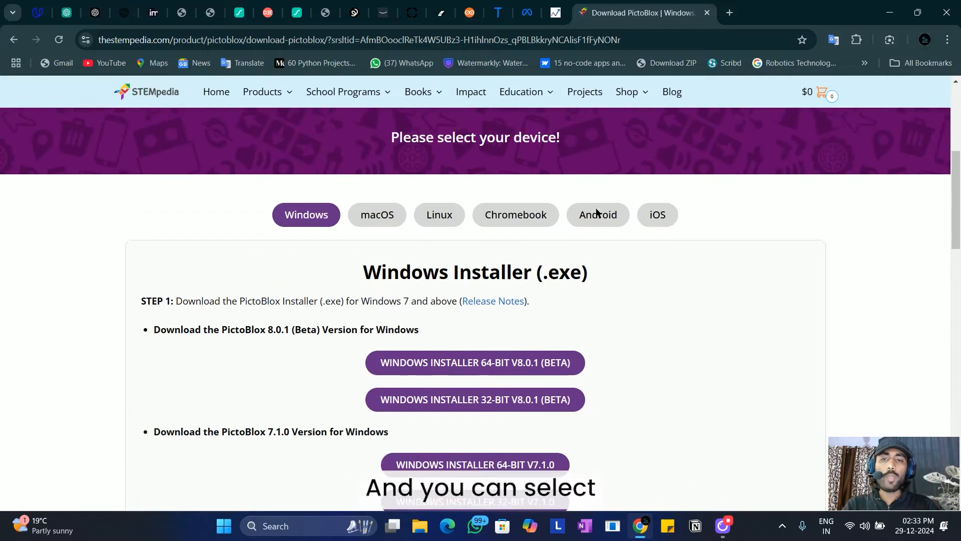
{"action": "scroll", "scroll_direction": "up", "scroll_amount": 3}
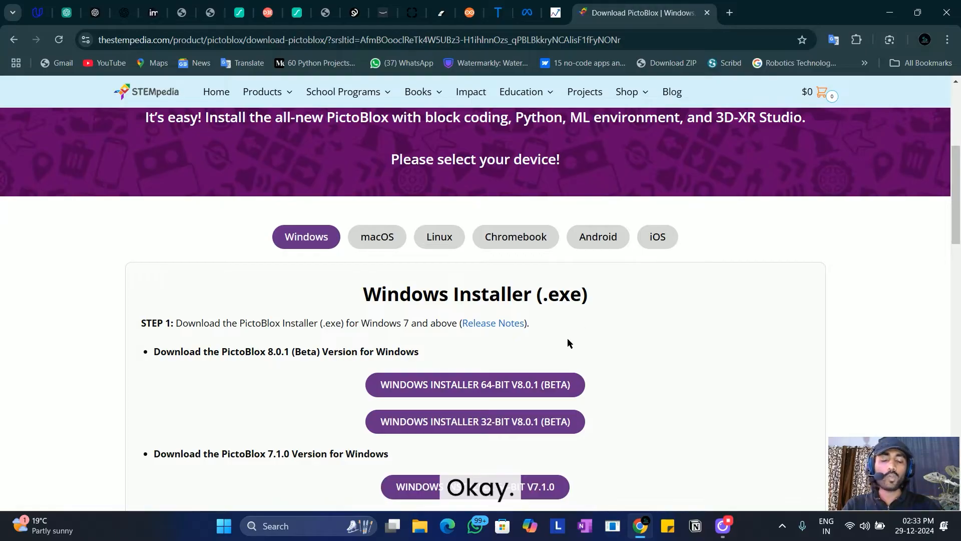
{"action": "scroll", "scroll_direction": "down", "scroll_amount": 3}
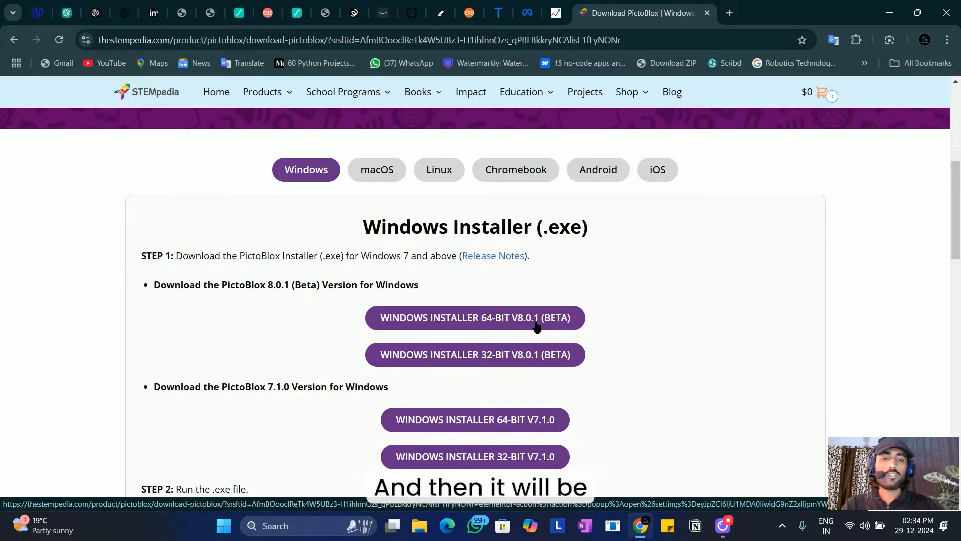
{"action": "mouse_move", "coordinate": [560, 128]}
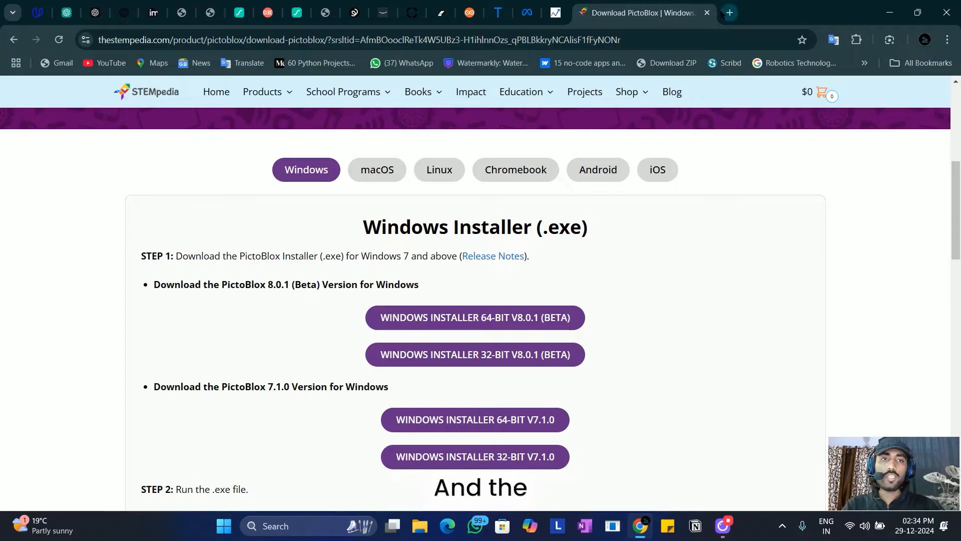
Load pictoblox.ai in a new tab to reach PictoBlox Web 3.0.0
{"action": "left_click", "coordinate": [728, 12]}
{"action": "type", "text": "pictoblox.ai"}
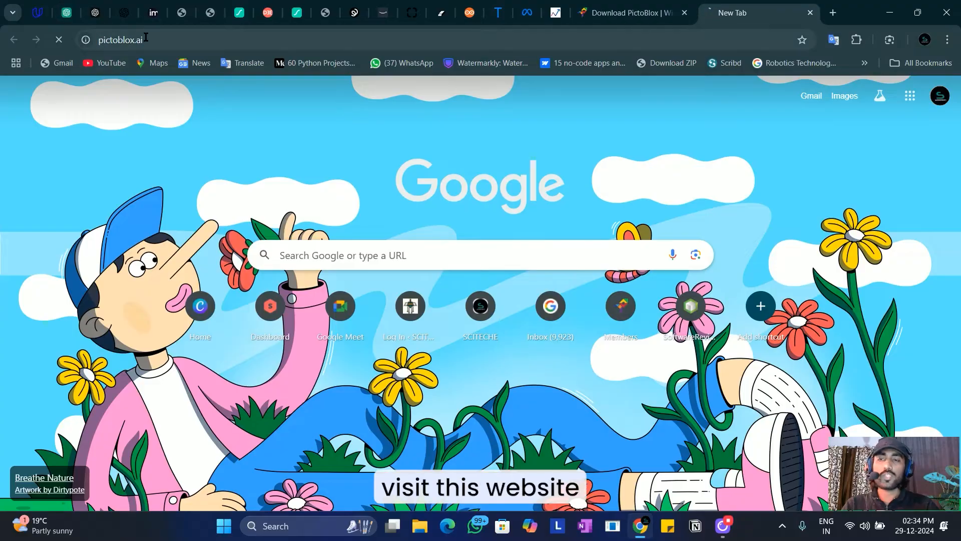
{"action": "key", "text": "Return"}
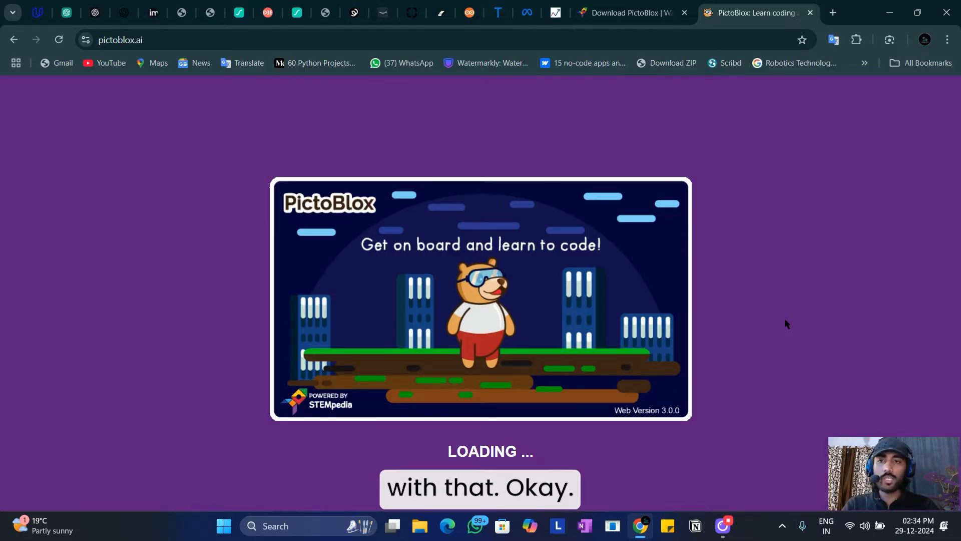
{"action": "mouse_move", "coordinate": [361, 279]}
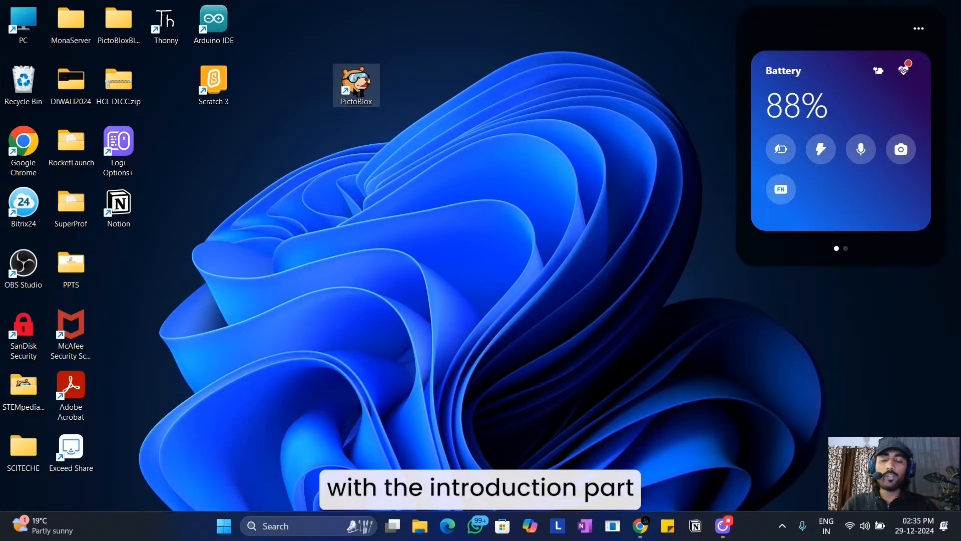
Relaunch PictoBlox to the start screen listing Junior Blocks, Blocks, Py Editor and other modes
{"action": "double_click", "coordinate": [356, 84]}
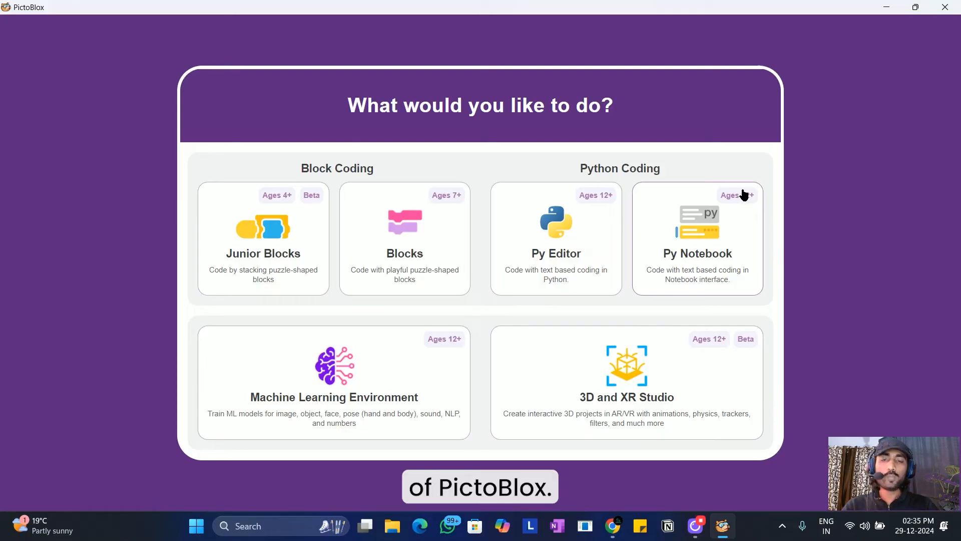
{"action": "mouse_move", "coordinate": [770, 152]}
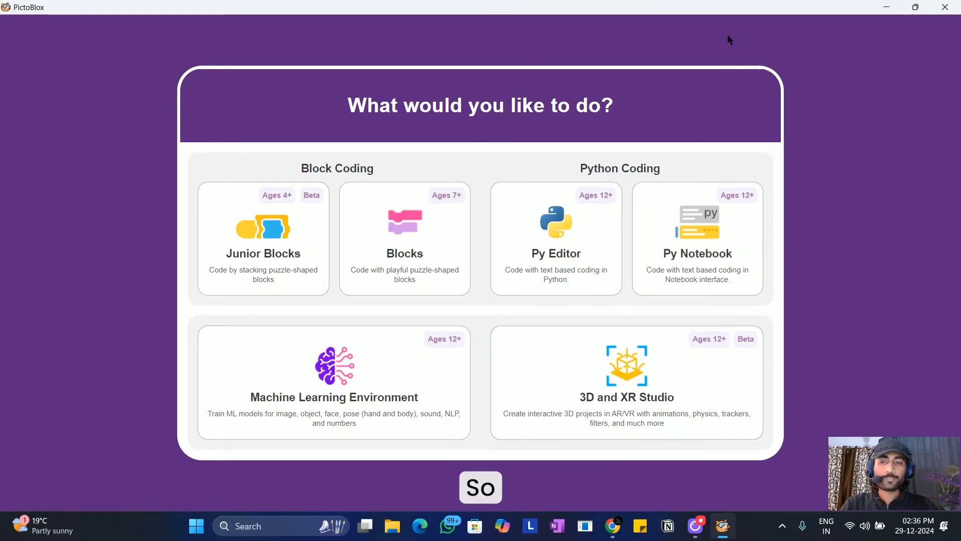
{"action": "mouse_move", "coordinate": [335, 285]}
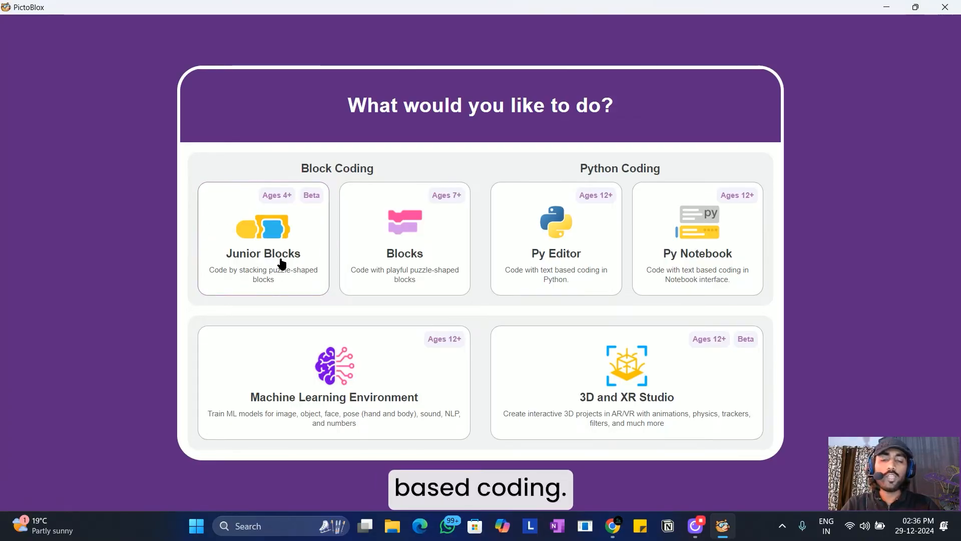
{"action": "mouse_move", "coordinate": [431, 239]}
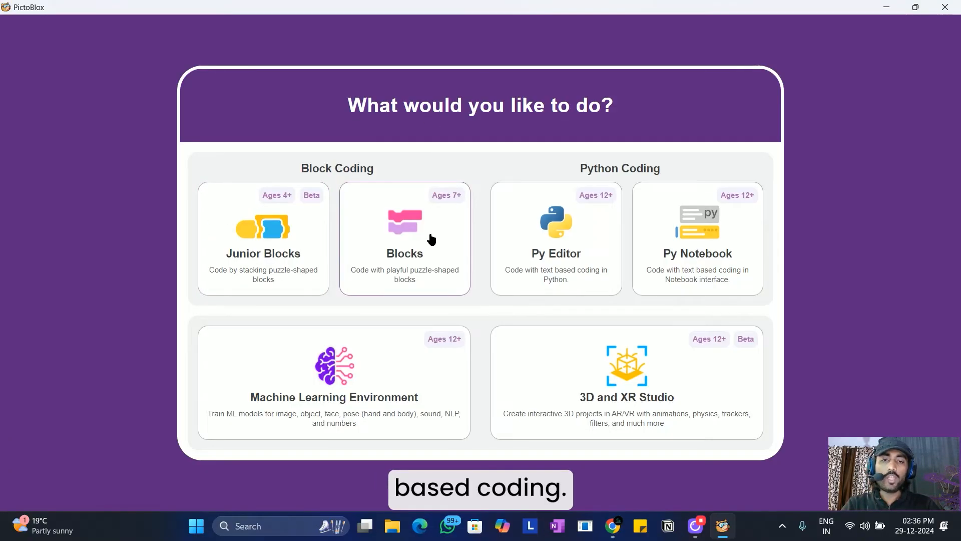
{"action": "mouse_move", "coordinate": [752, 243]}
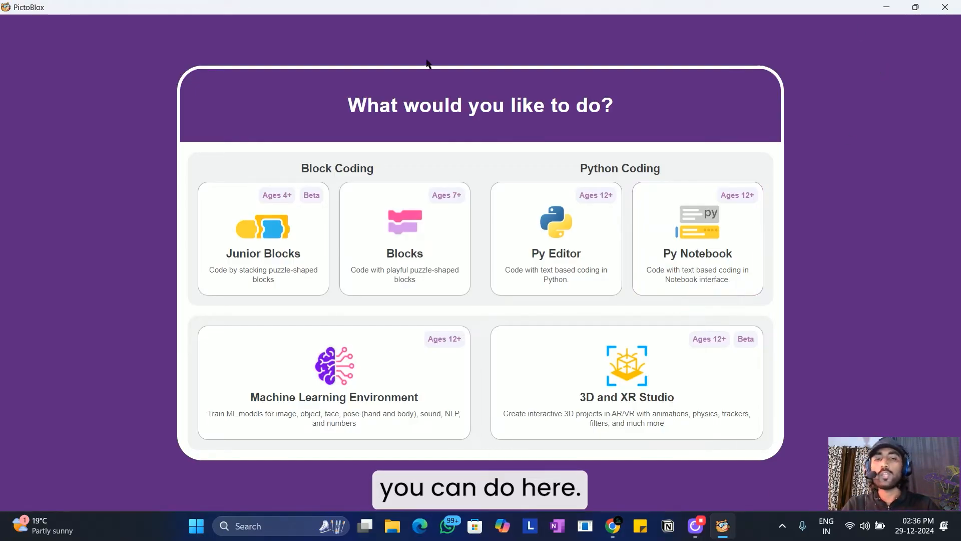
{"action": "mouse_move", "coordinate": [251, 292]}
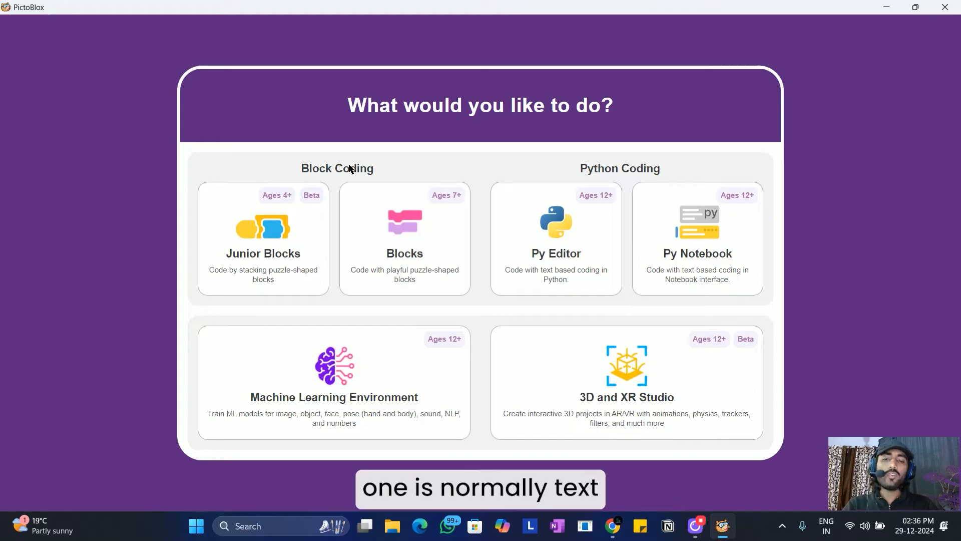
{"action": "mouse_move", "coordinate": [609, 157]}
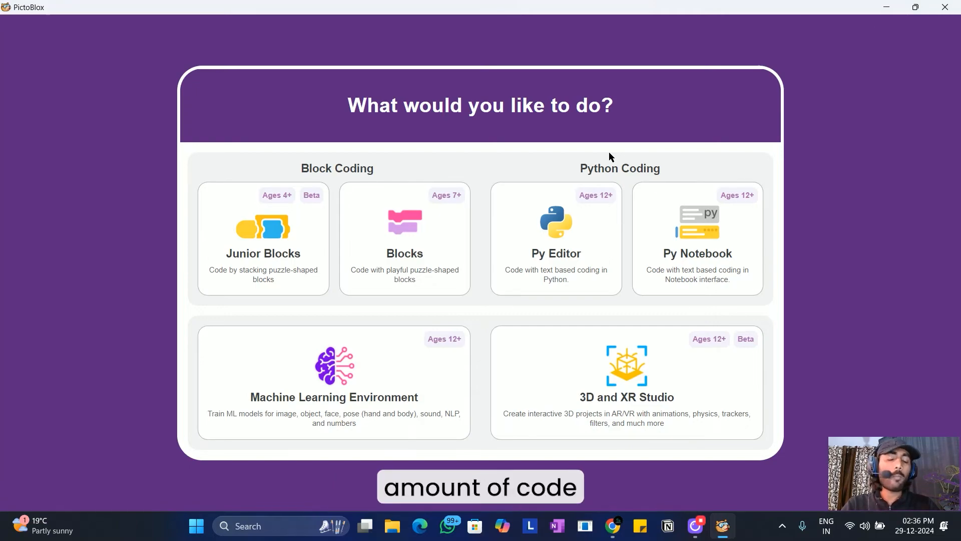
{"action": "mouse_move", "coordinate": [516, 274]}
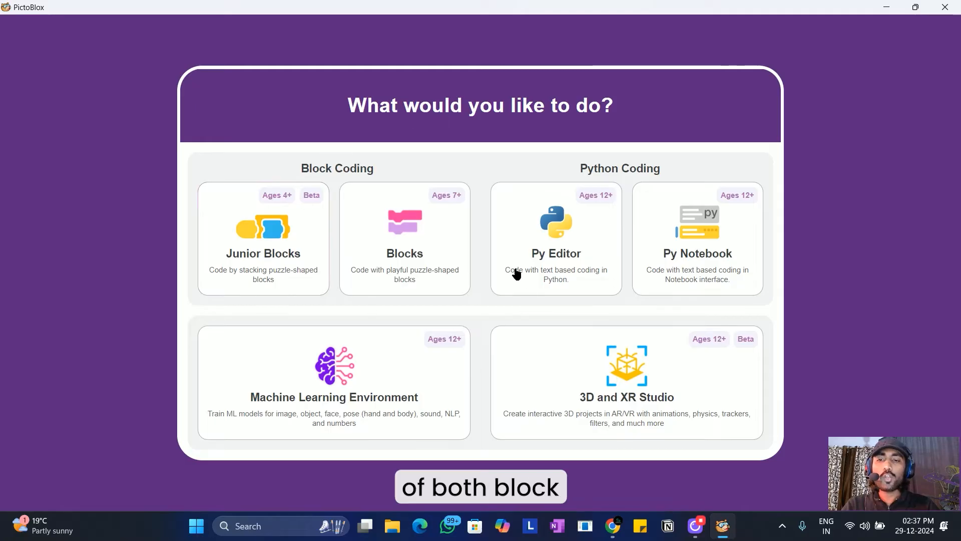
{"action": "mouse_move", "coordinate": [678, 257]}
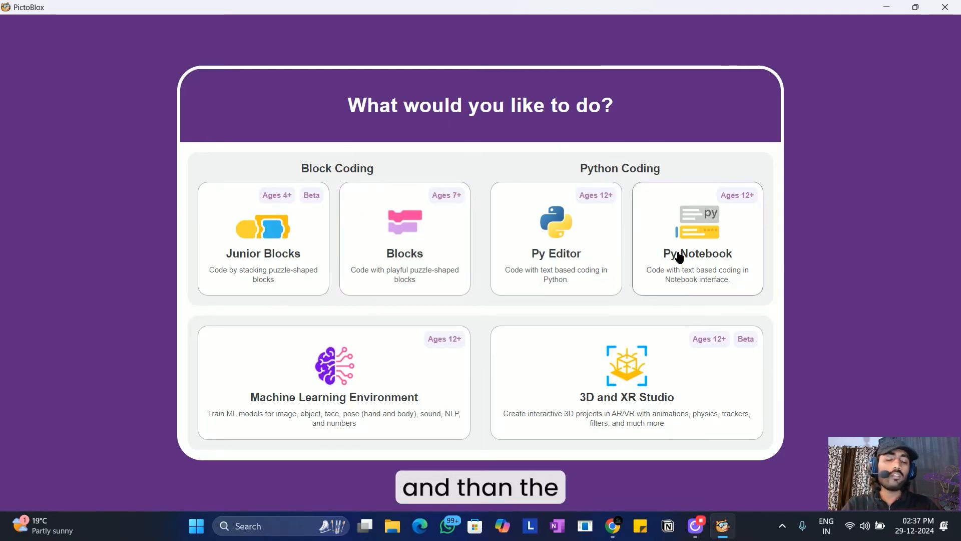
{"action": "mouse_move", "coordinate": [737, 245]}
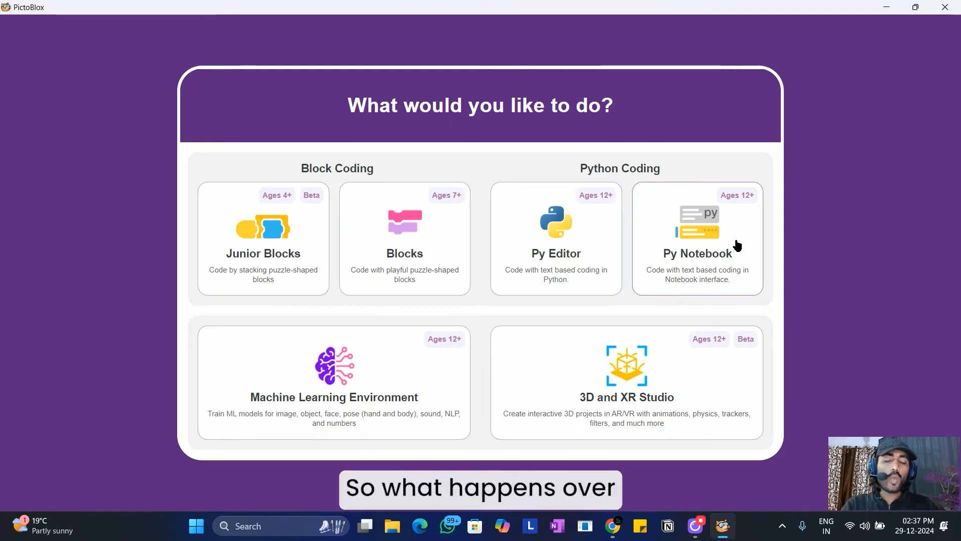
{"action": "mouse_move", "coordinate": [309, 178]}
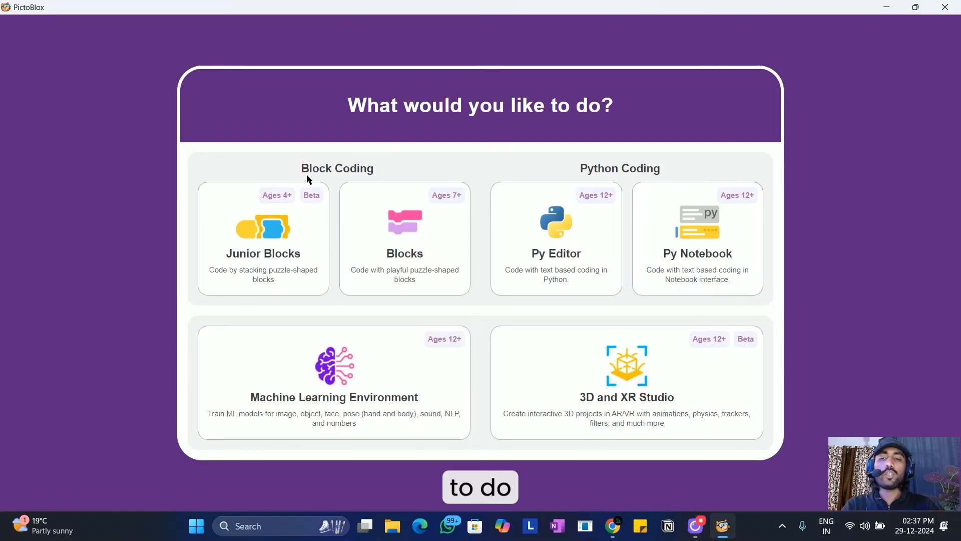
{"action": "mouse_move", "coordinate": [304, 323]}
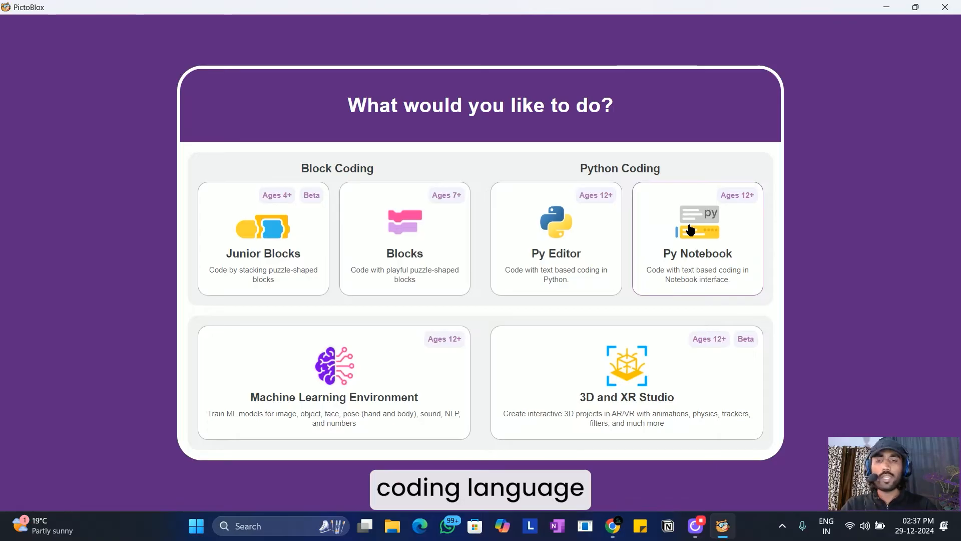
{"action": "mouse_move", "coordinate": [347, 309]}
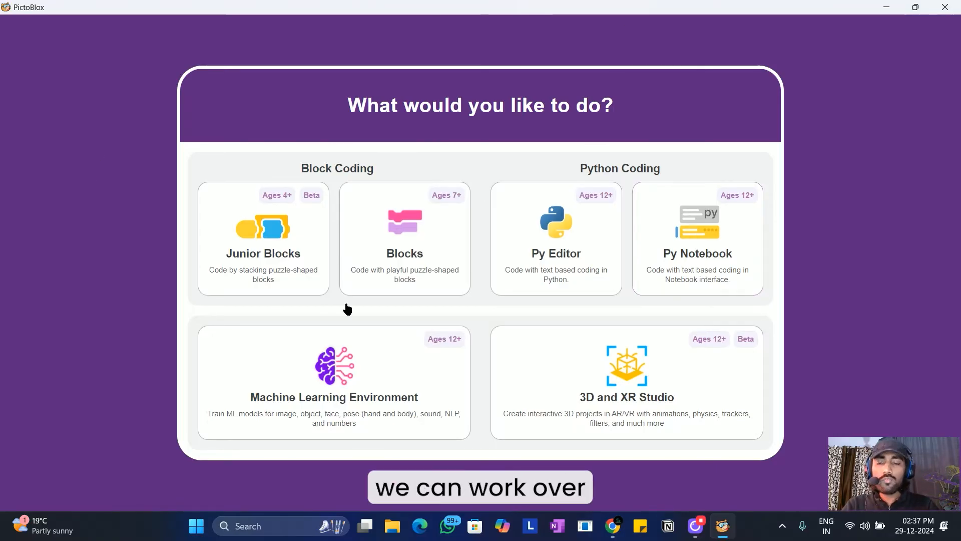
{"action": "mouse_move", "coordinate": [680, 291]}
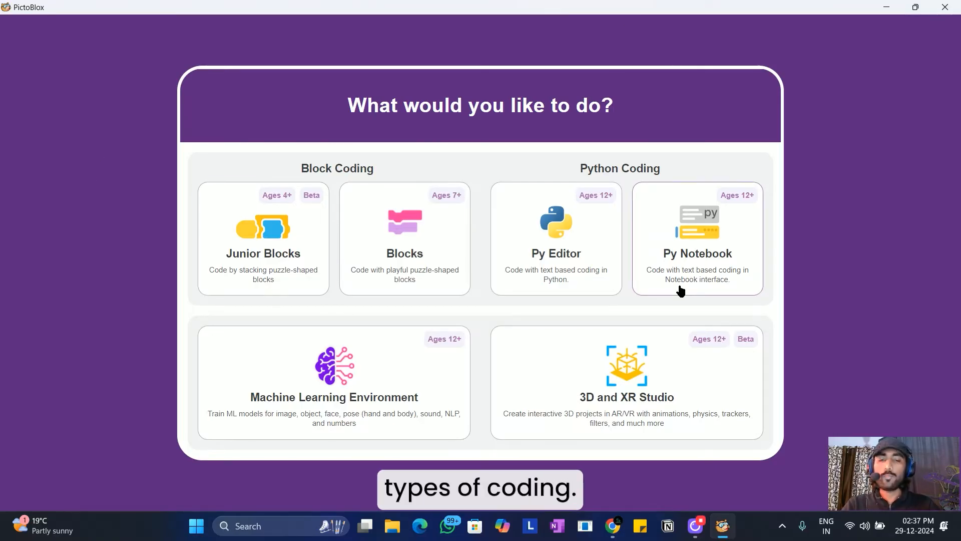
{"action": "mouse_move", "coordinate": [315, 385]}
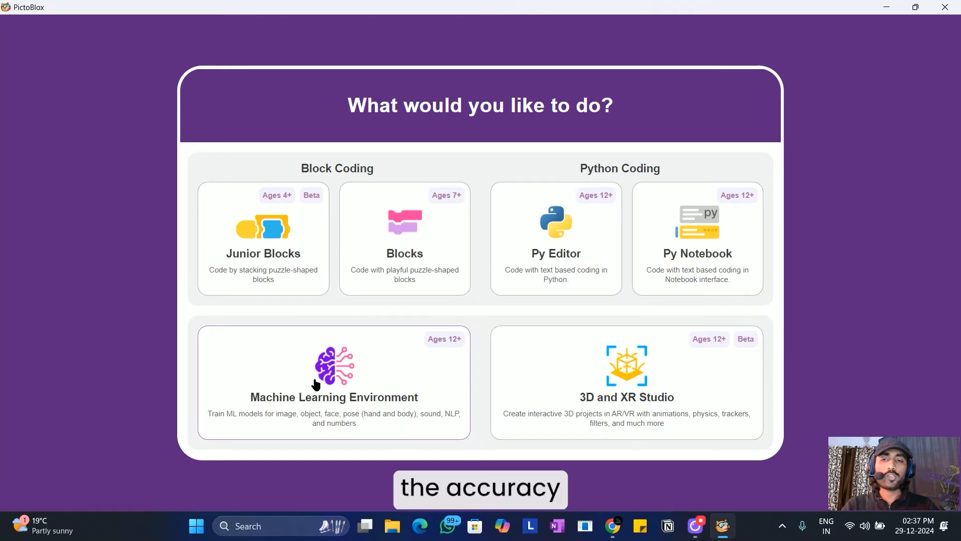
{"action": "mouse_move", "coordinate": [641, 411]}
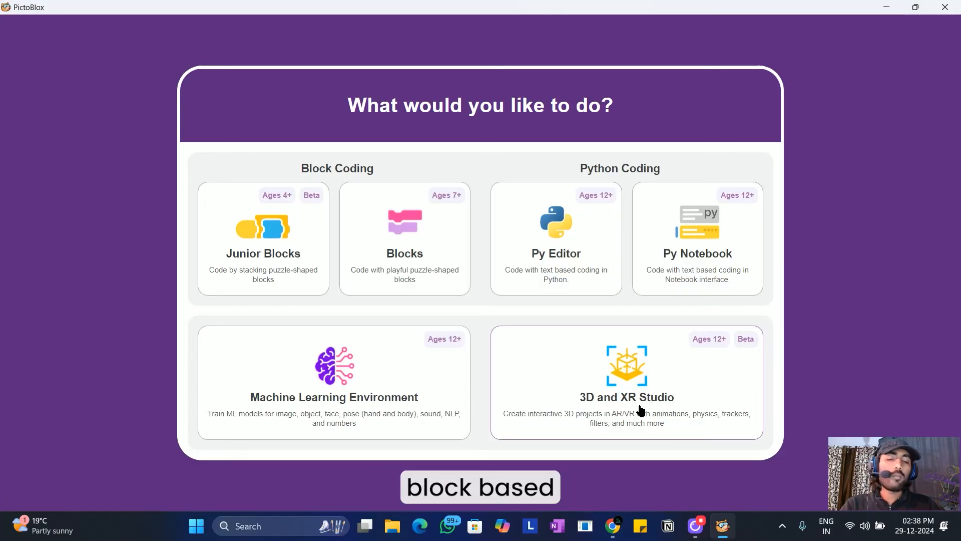
{"action": "mouse_move", "coordinate": [720, 270]}
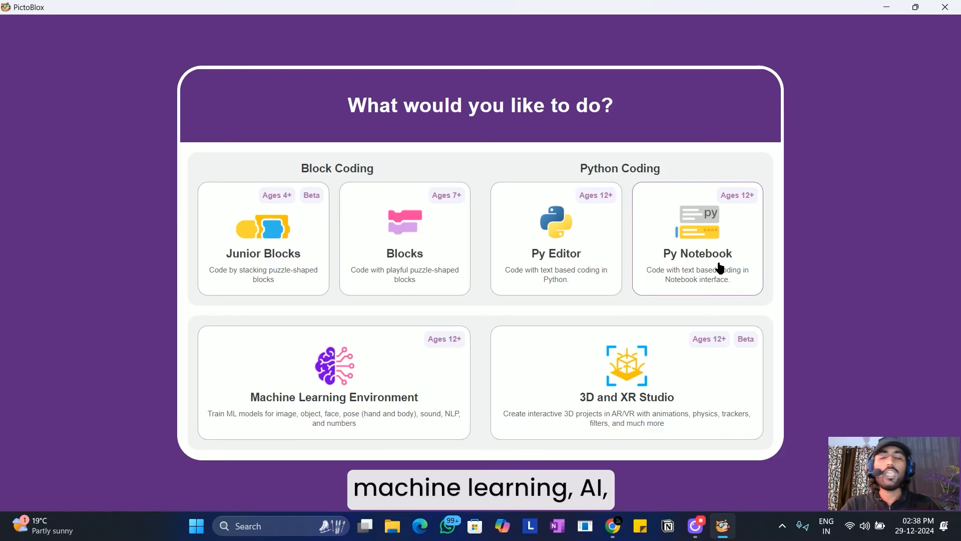
{"action": "mouse_move", "coordinate": [827, 340]}
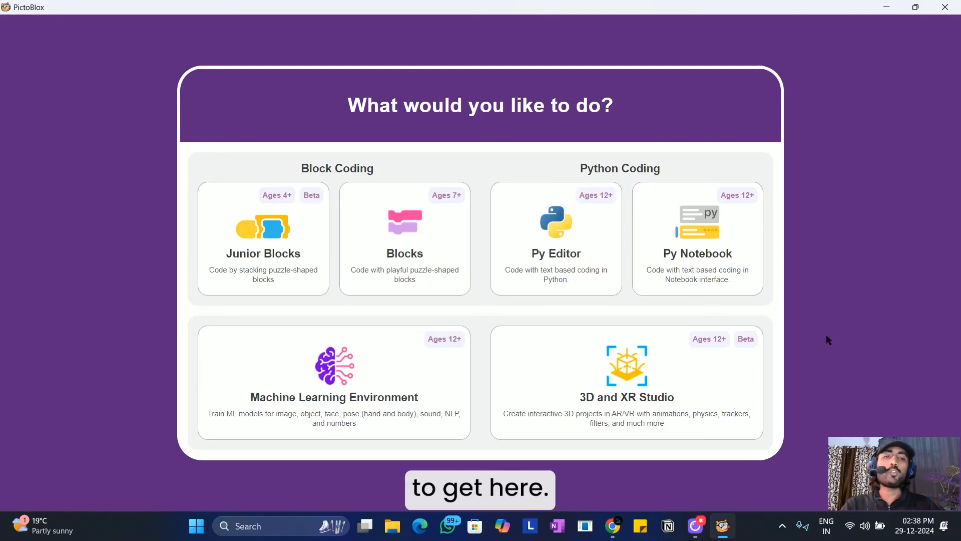
{"action": "mouse_move", "coordinate": [206, 167]}
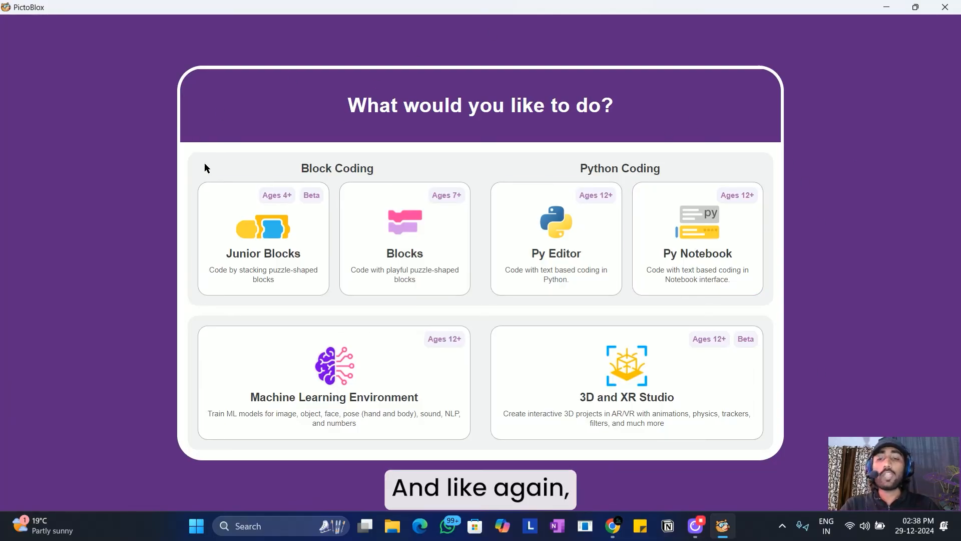
{"action": "mouse_move", "coordinate": [395, 226]}
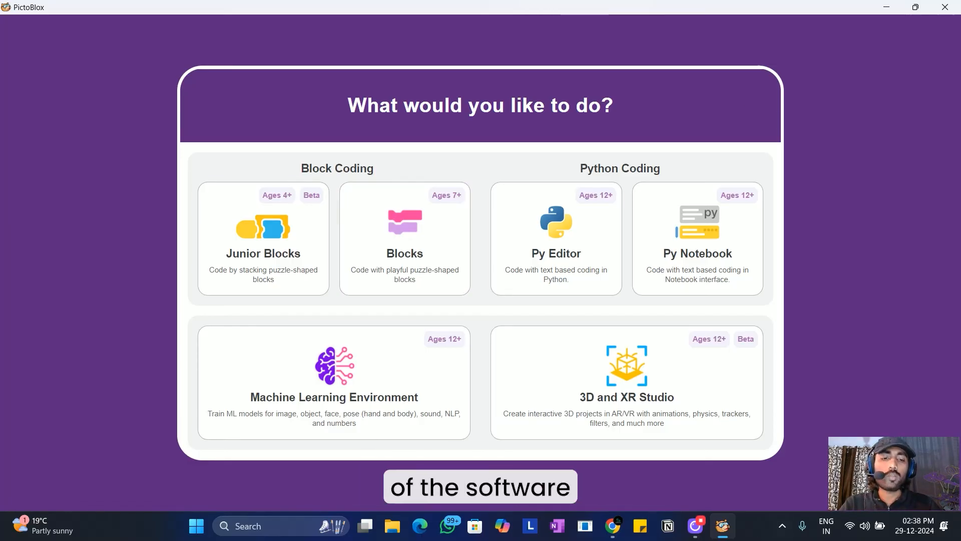
{"action": "mouse_move", "coordinate": [710, 292]}
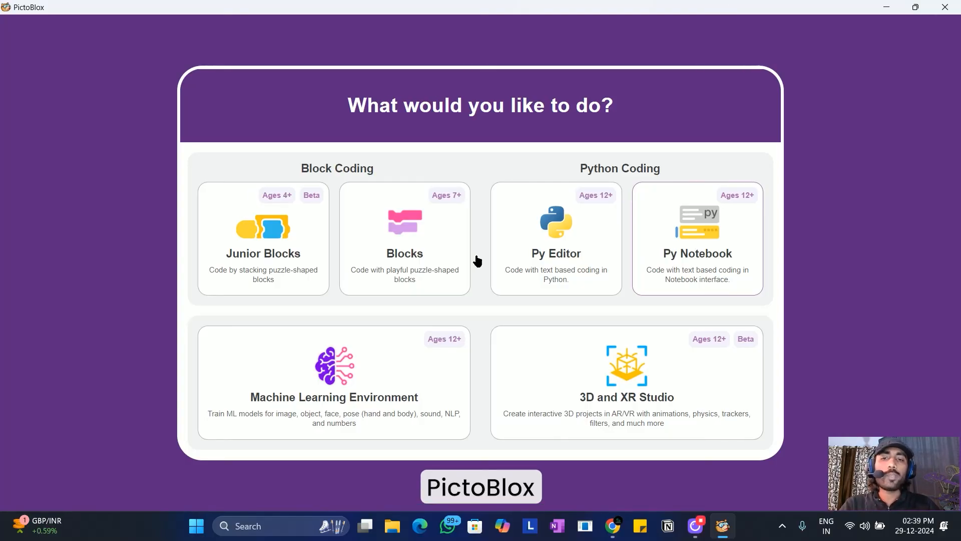
Start a Blocks-mode project and open Device Driver Installation from the Settings gear menu
{"action": "left_click", "coordinate": [404, 239]}
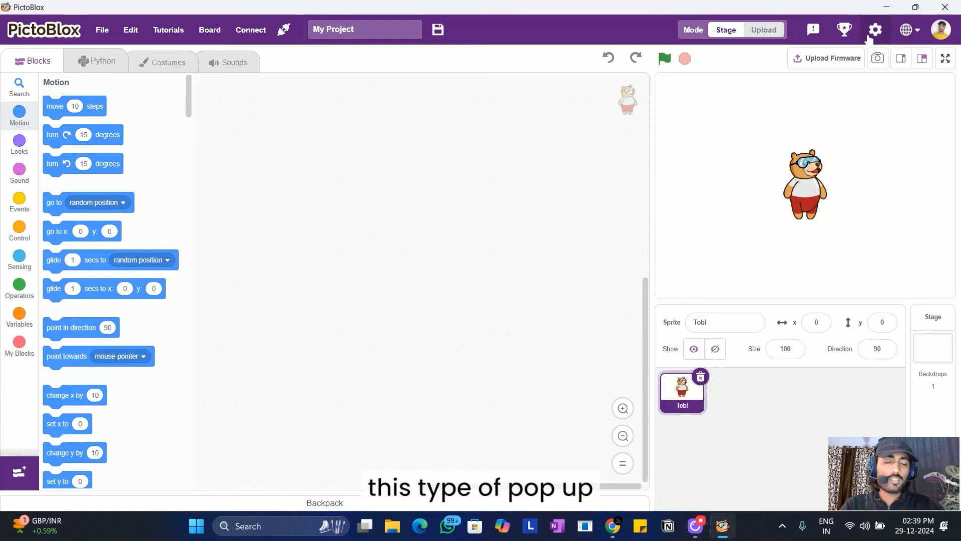
{"action": "left_click", "coordinate": [874, 30]}
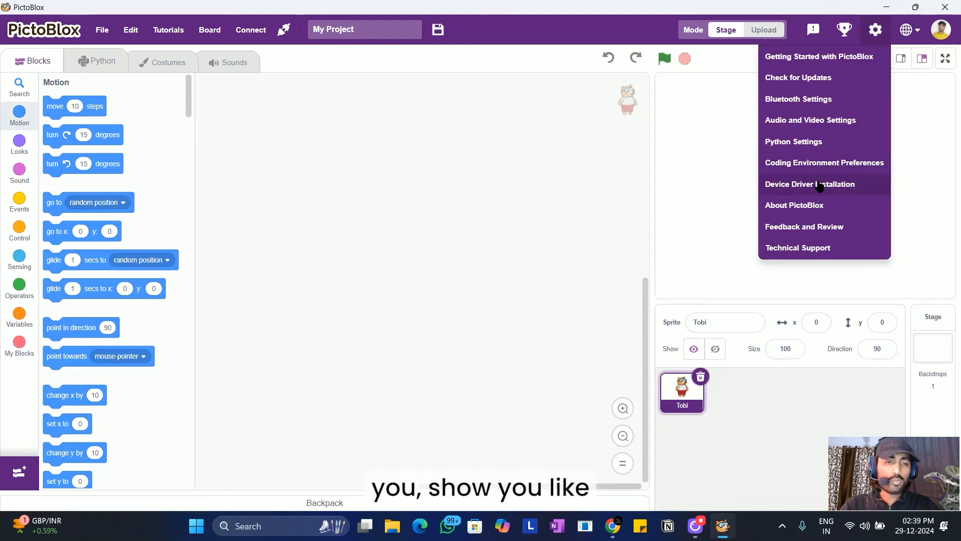
{"action": "left_click", "coordinate": [810, 183]}
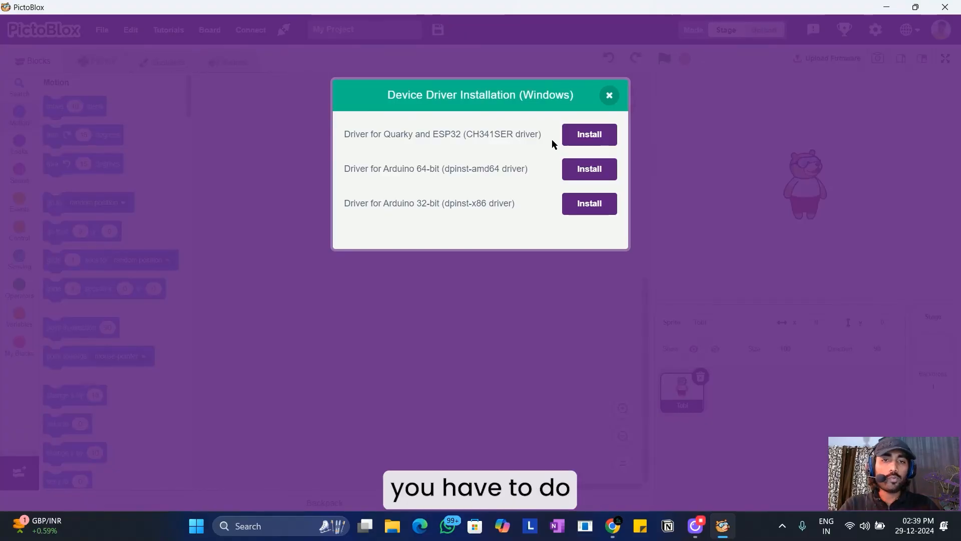
Launch and close the Quarky/ESP32 CH341SER driver setup, dismiss the dialog, and reopen Settings
{"action": "left_click", "coordinate": [588, 134]}
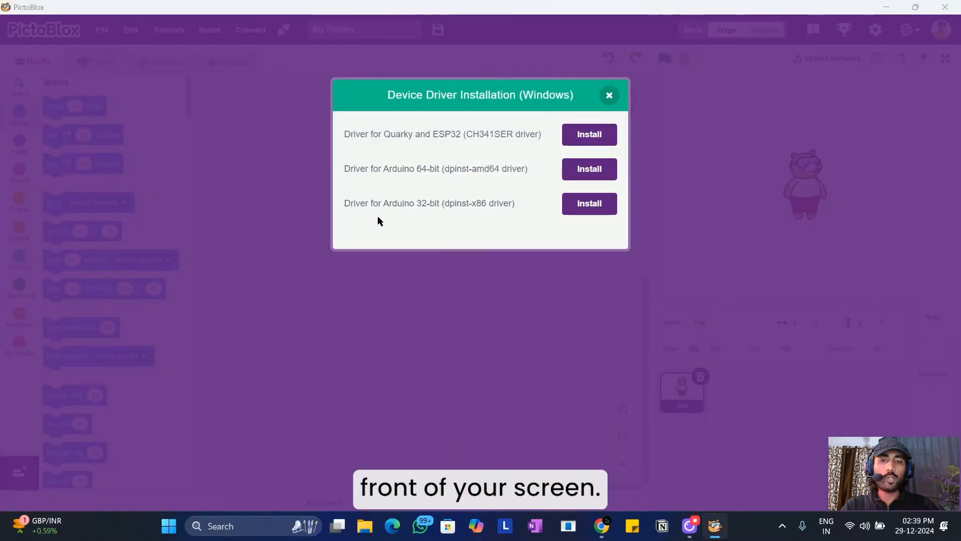
{"action": "left_click", "coordinate": [588, 135]}
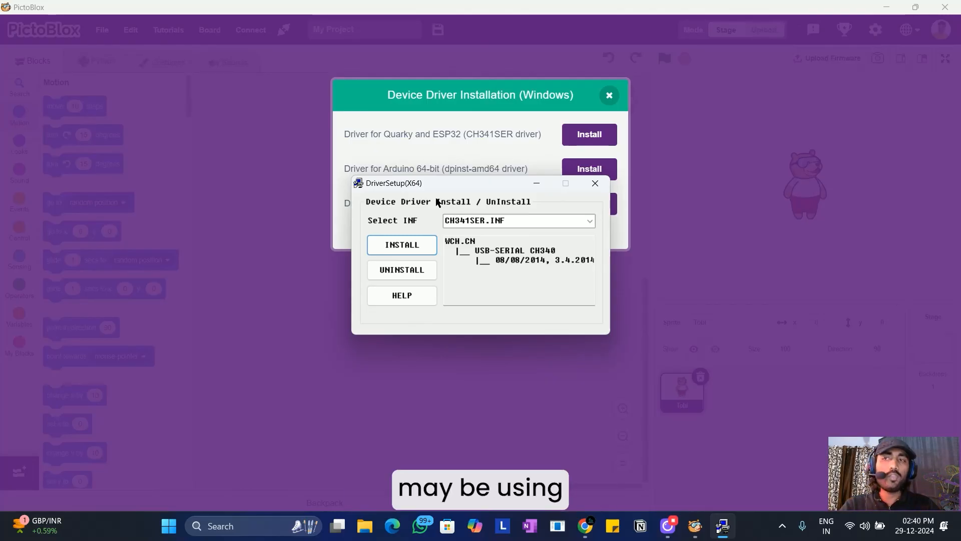
{"action": "mouse_move", "coordinate": [594, 184]}
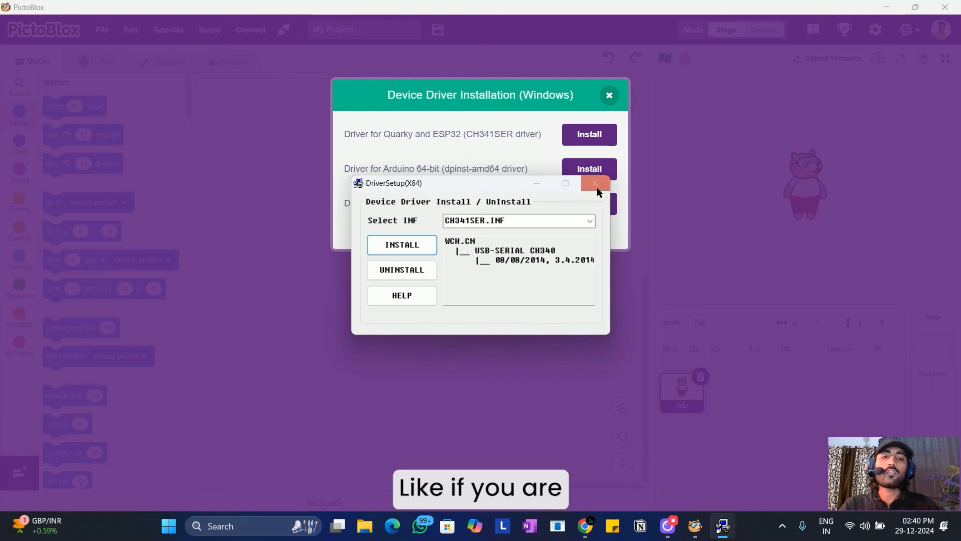
{"action": "left_click", "coordinate": [594, 183]}
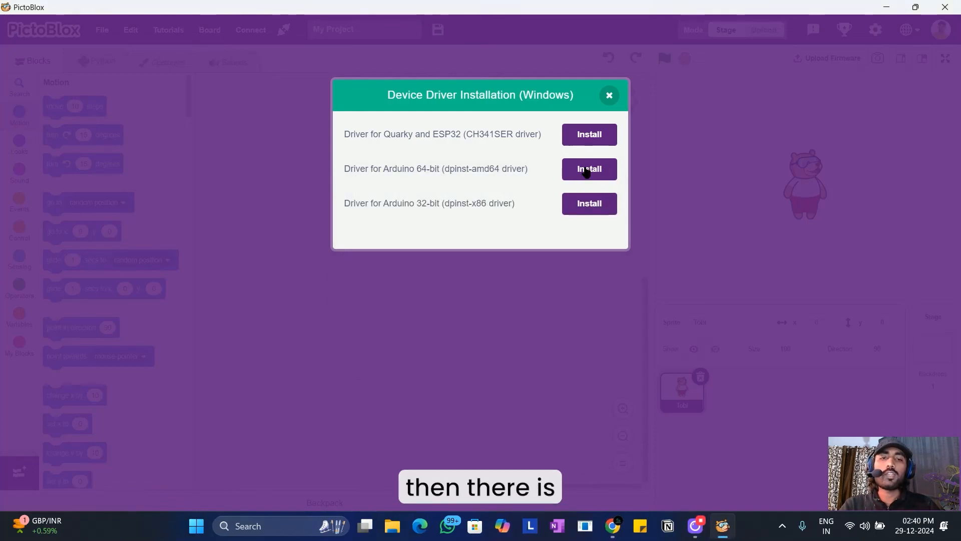
{"action": "left_click", "coordinate": [609, 96]}
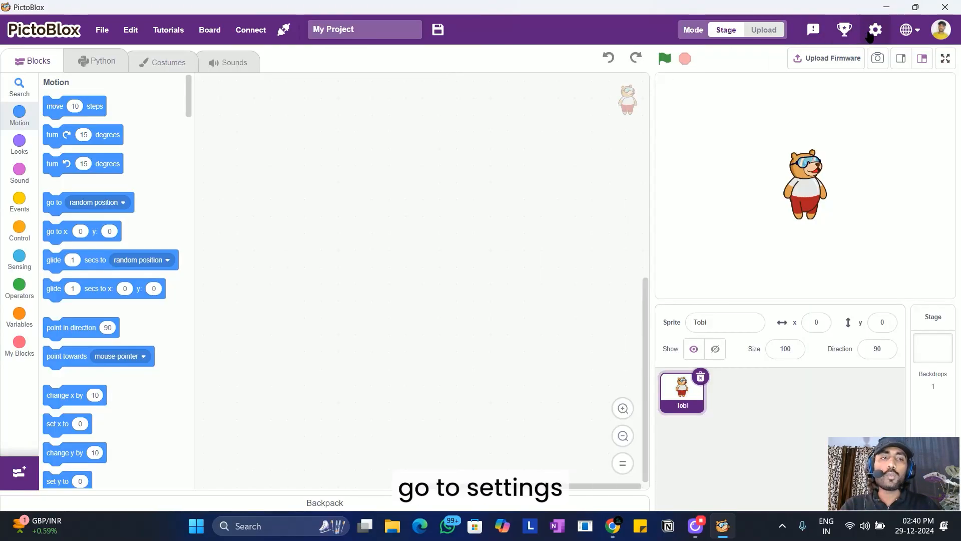
{"action": "left_click", "coordinate": [874, 30]}
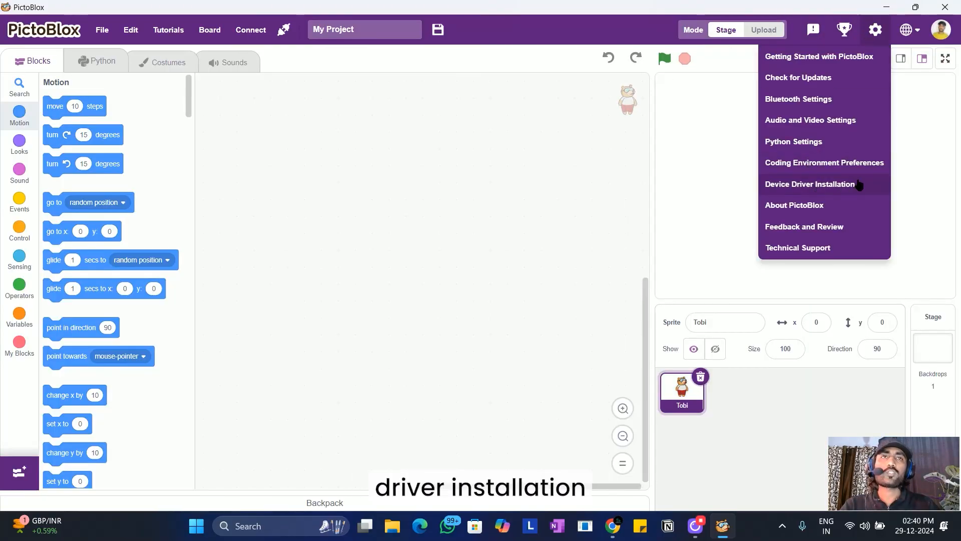